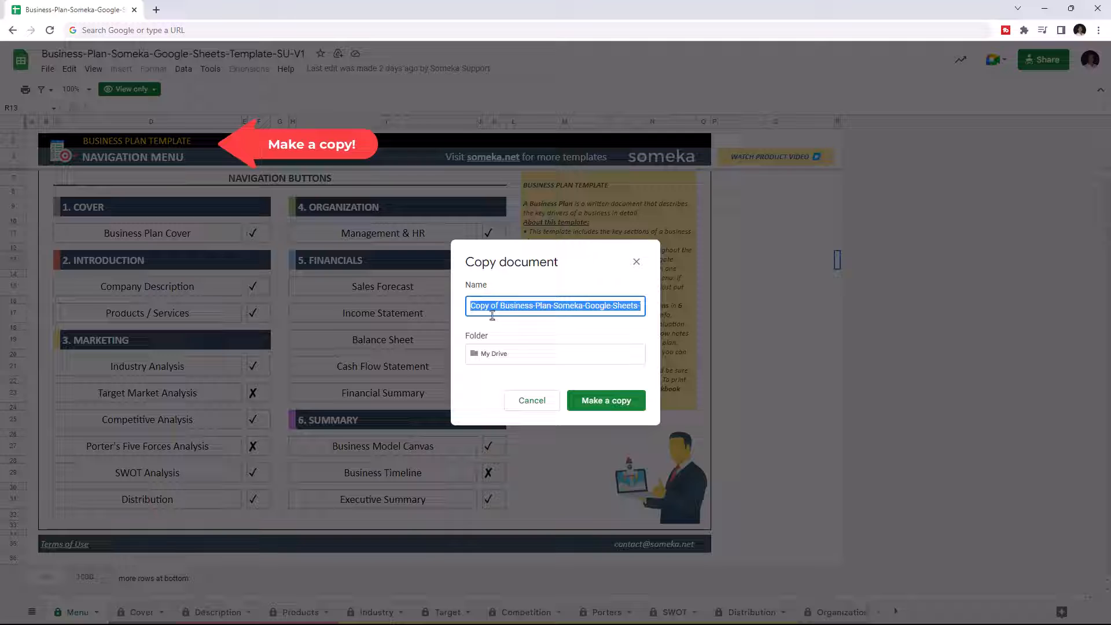
Make an editable copy of the business plan template
click(605, 400)
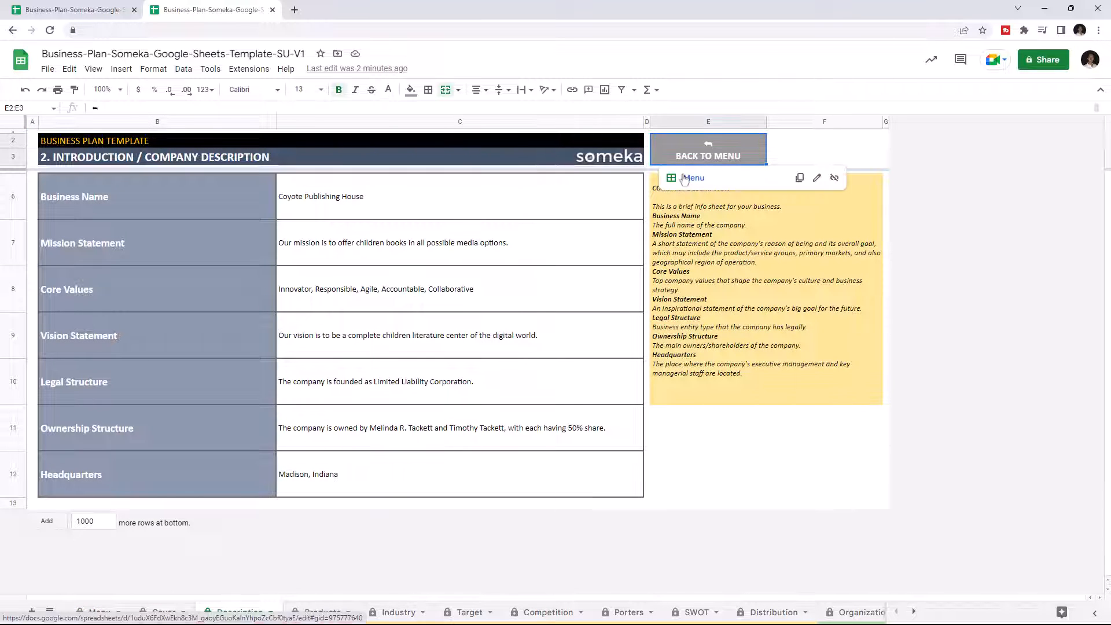
Return to the Navigation Menu and mark Target Market Analysis as included with a tick
click(546, 613)
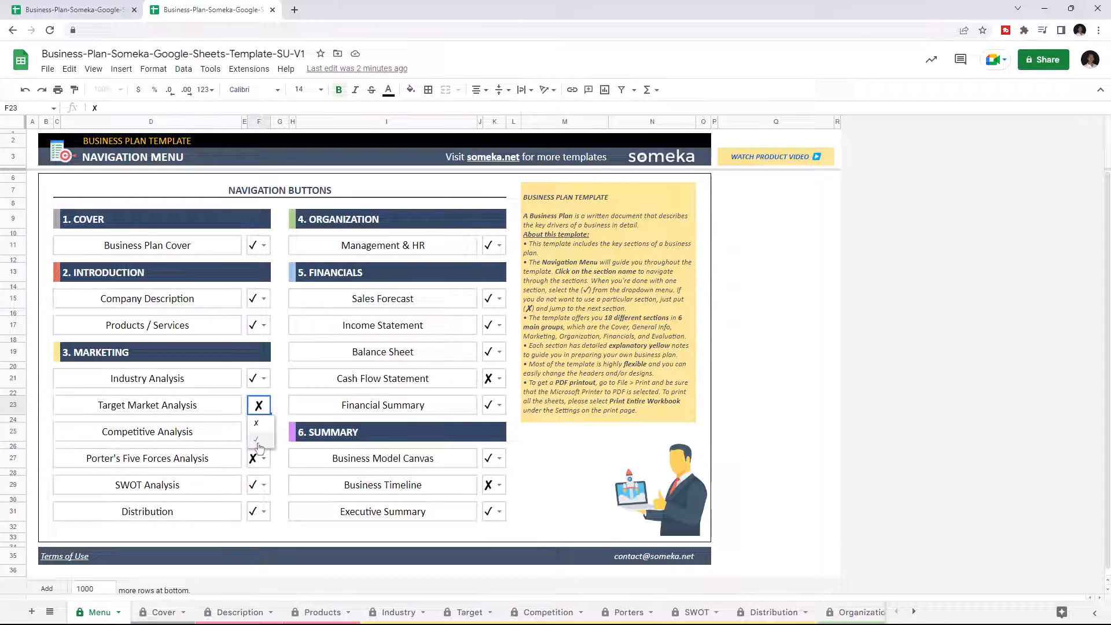
click(255, 440)
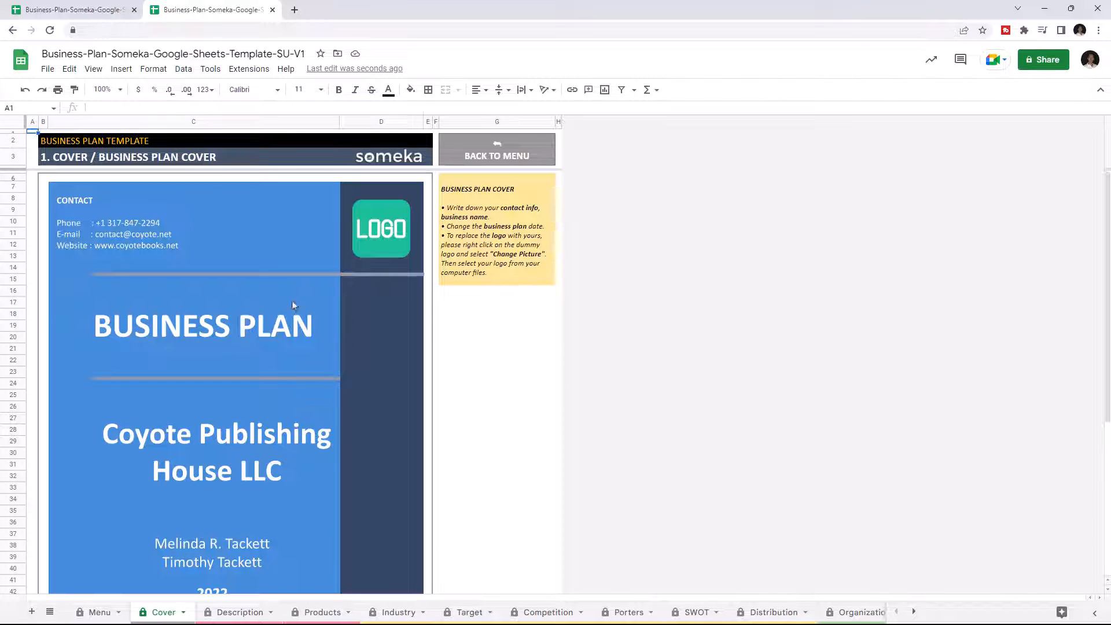
Change the cover's company name drawing to read 'Your Company' and save it
click(217, 326)
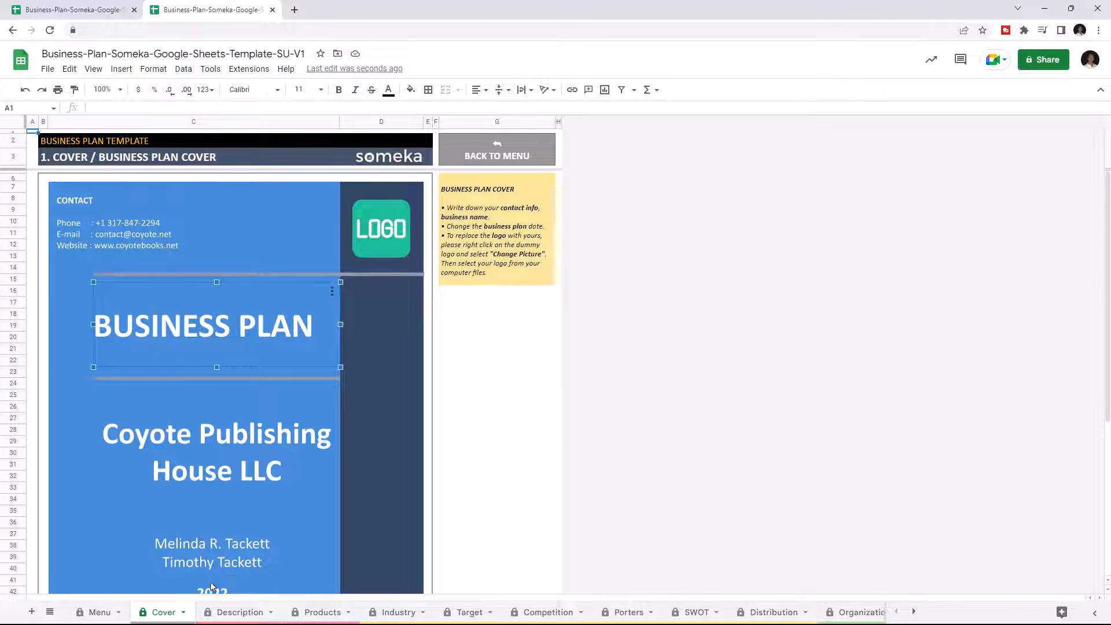
scroll(down, 3)
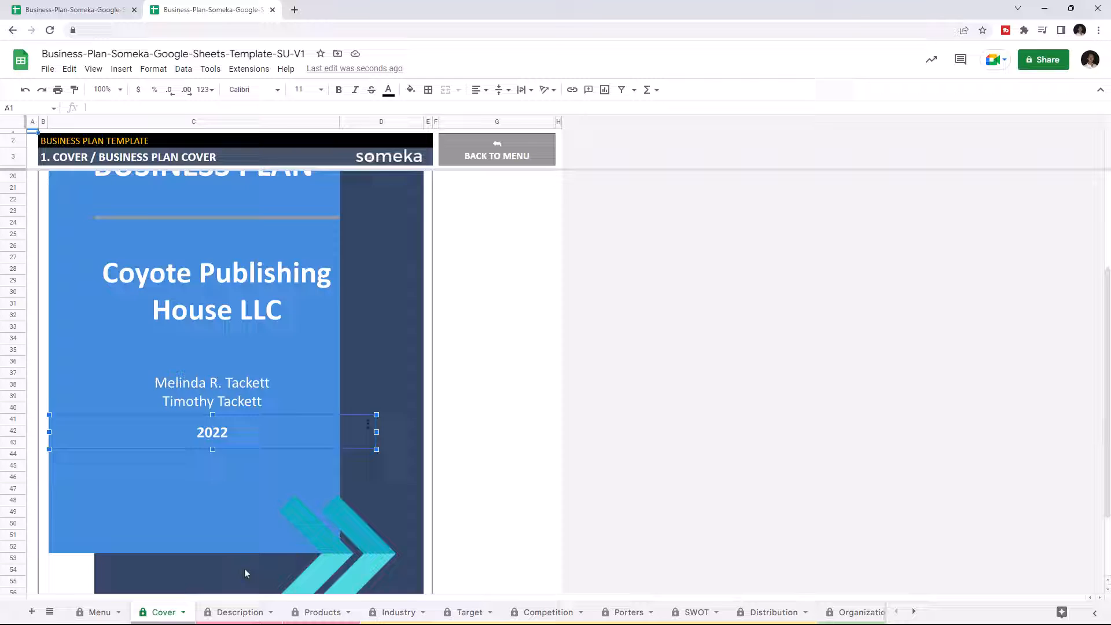
double_click(216, 292)
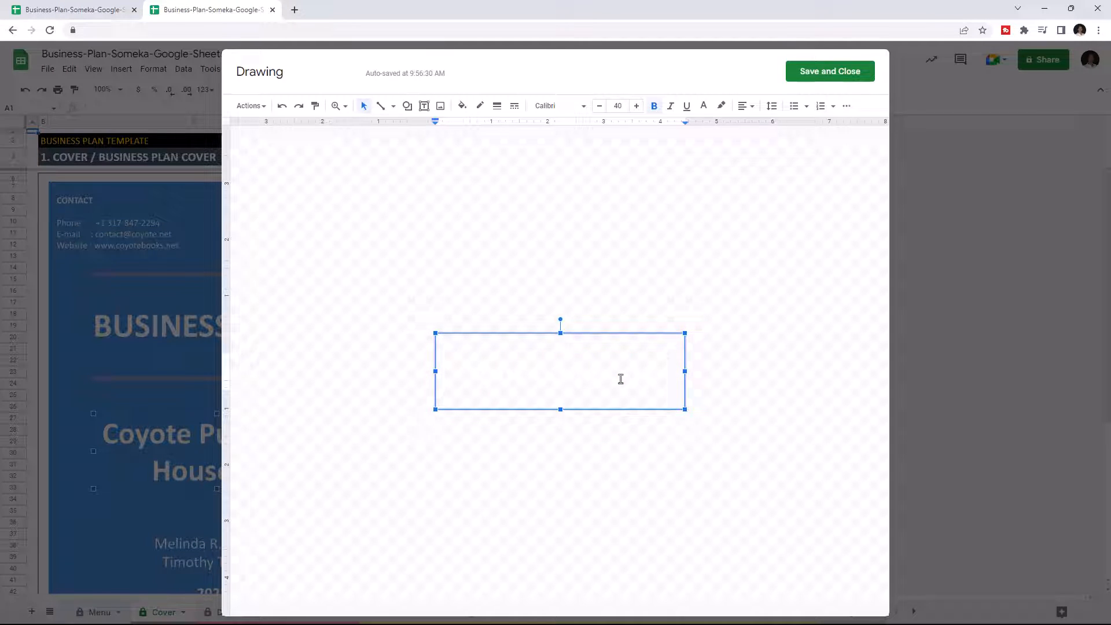
click(829, 70)
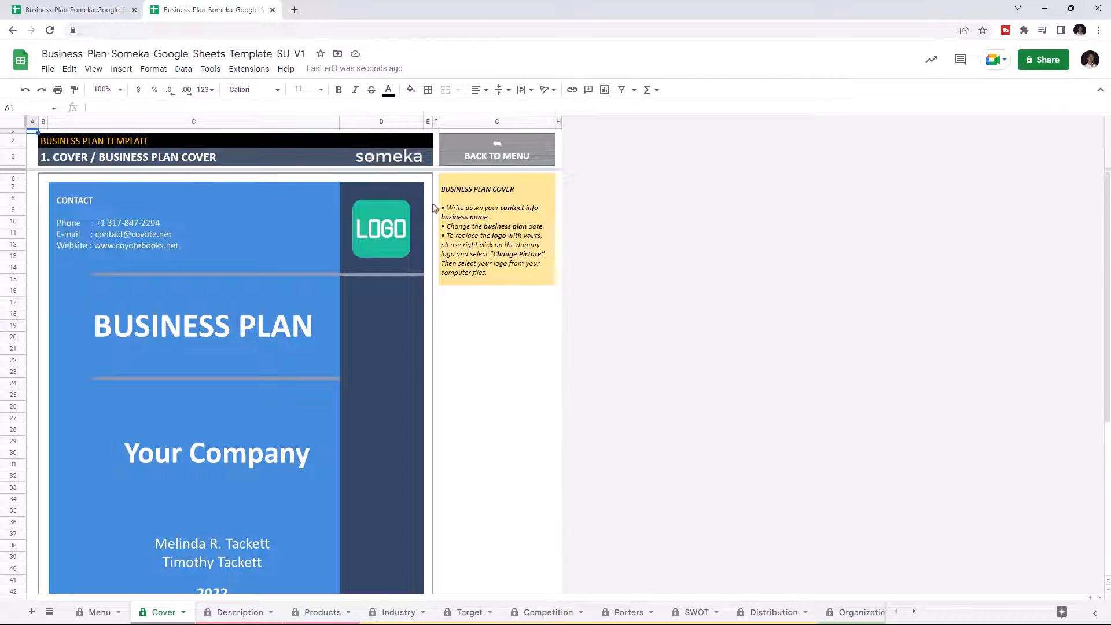
right_click(381, 228)
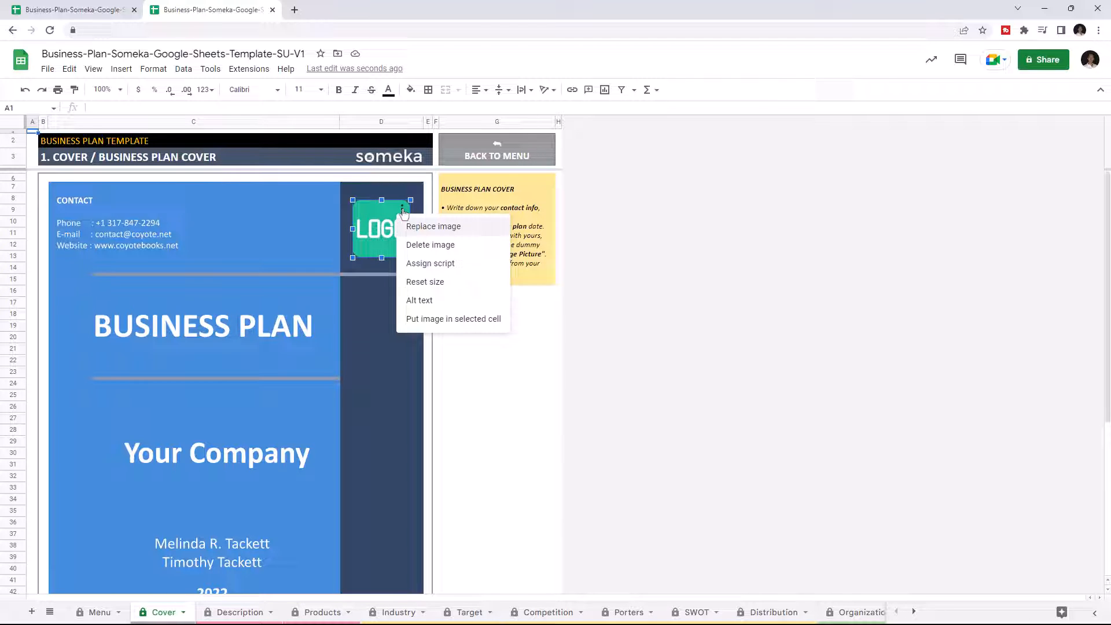
click(433, 226)
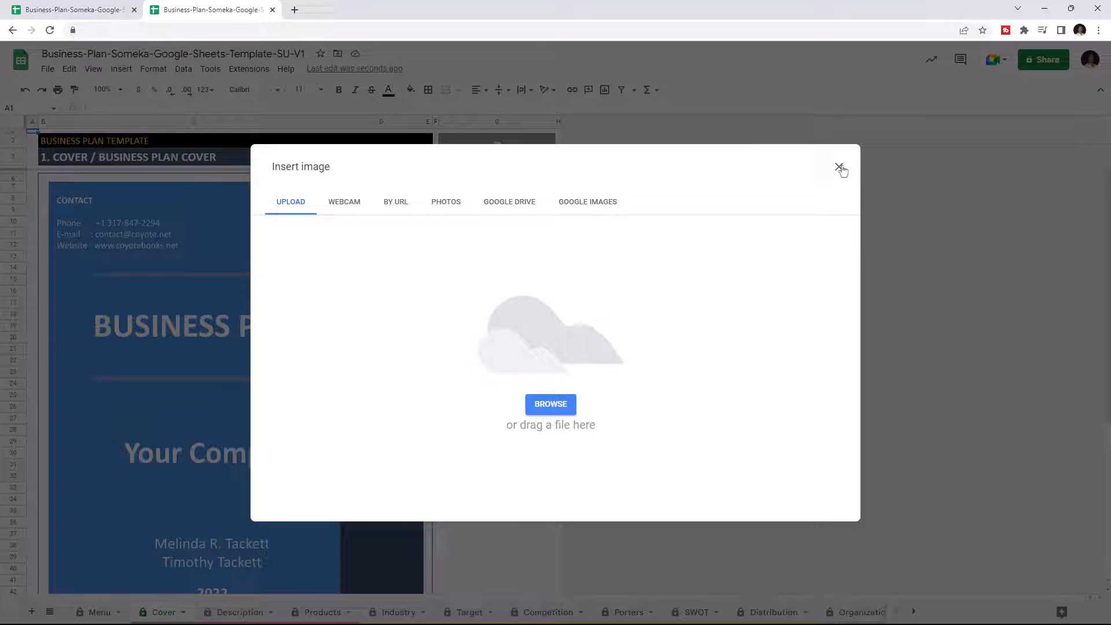
click(841, 170)
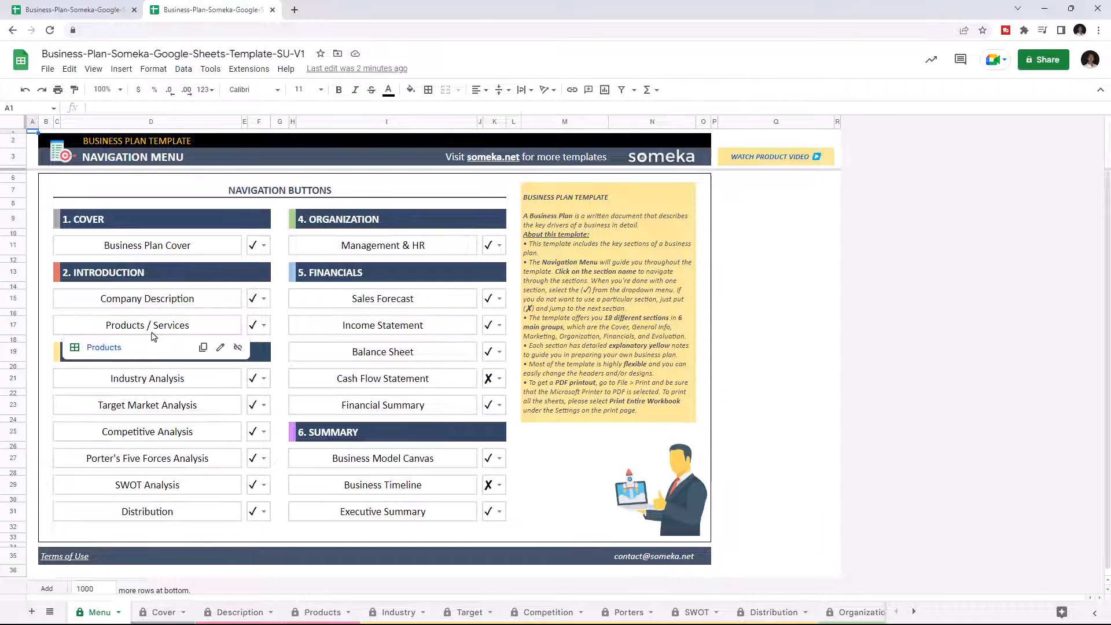
click(147, 298)
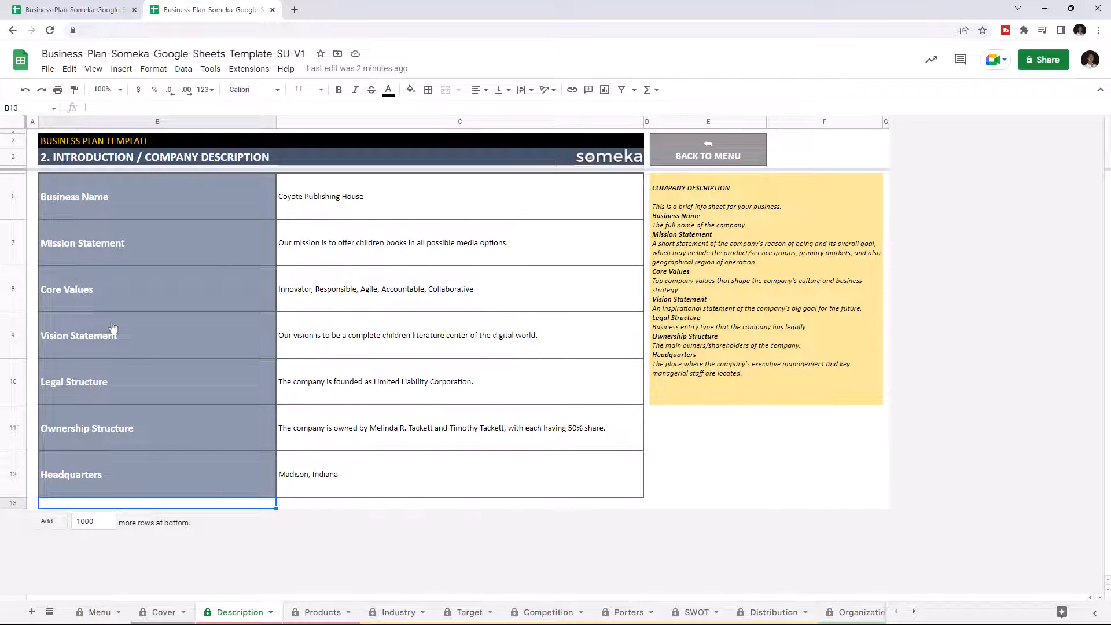
mouse_move(157, 234)
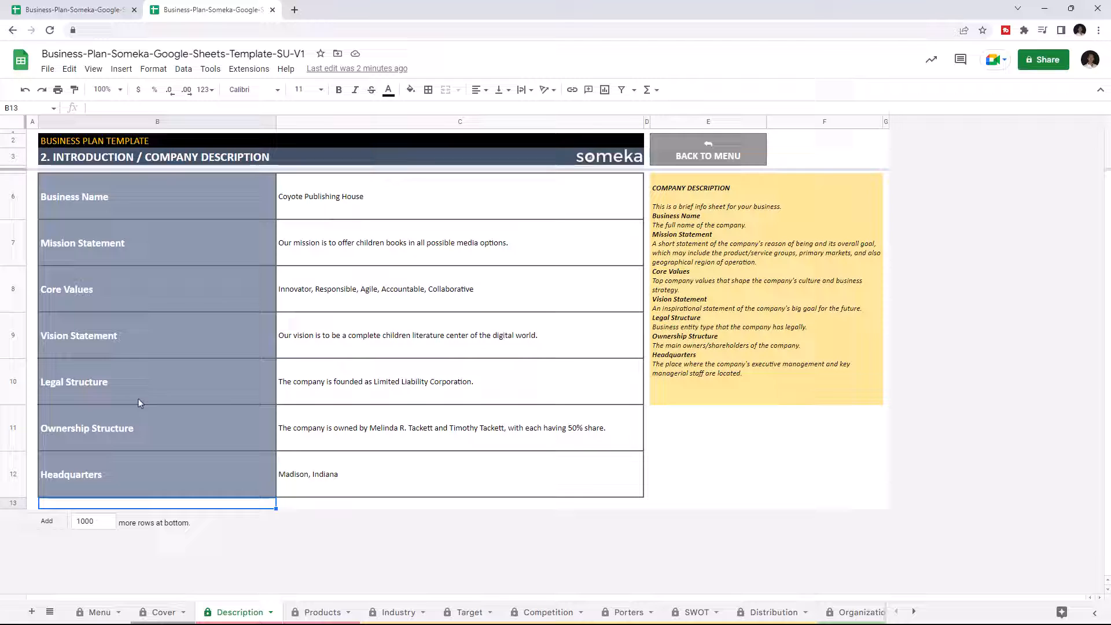
click(321, 612)
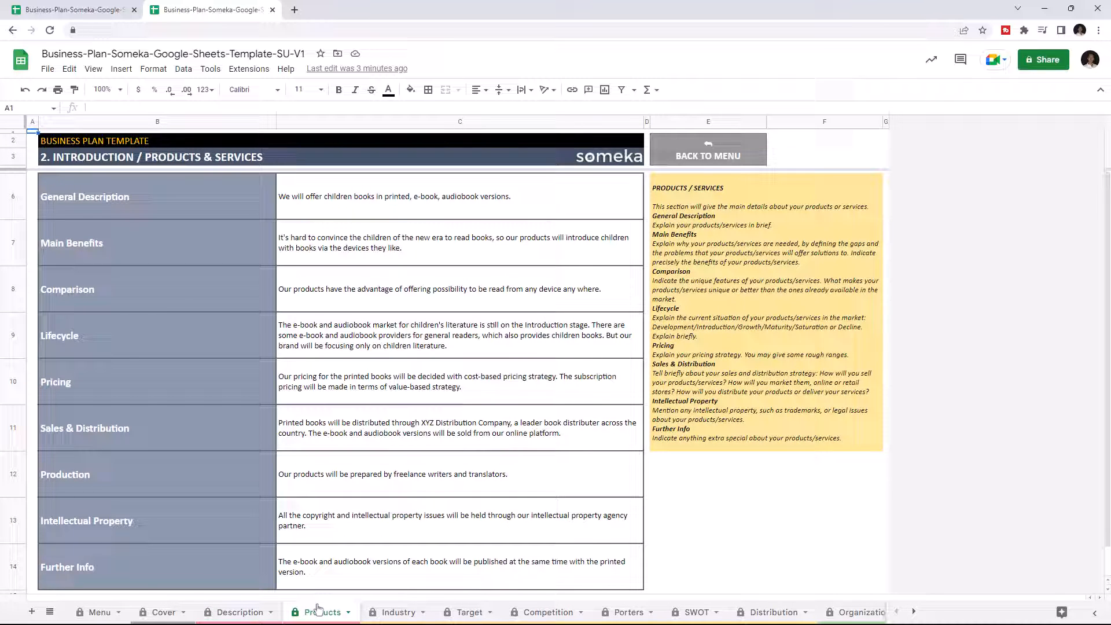
click(320, 612)
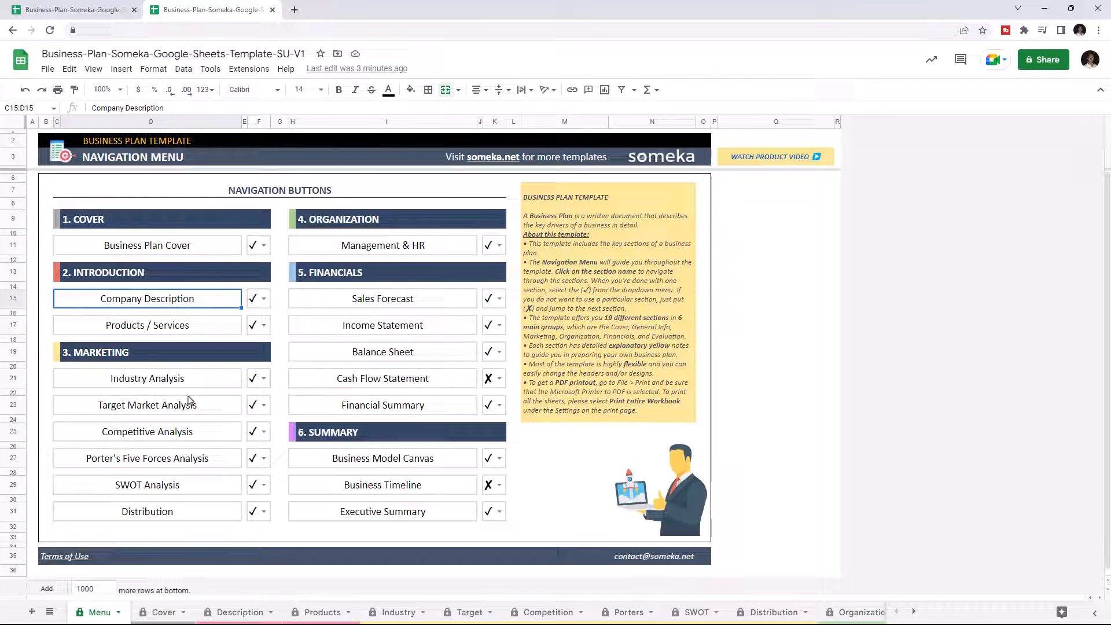
Review the Industry Analysis sheet, then move to the Target Market Analysis sheet
click(147, 377)
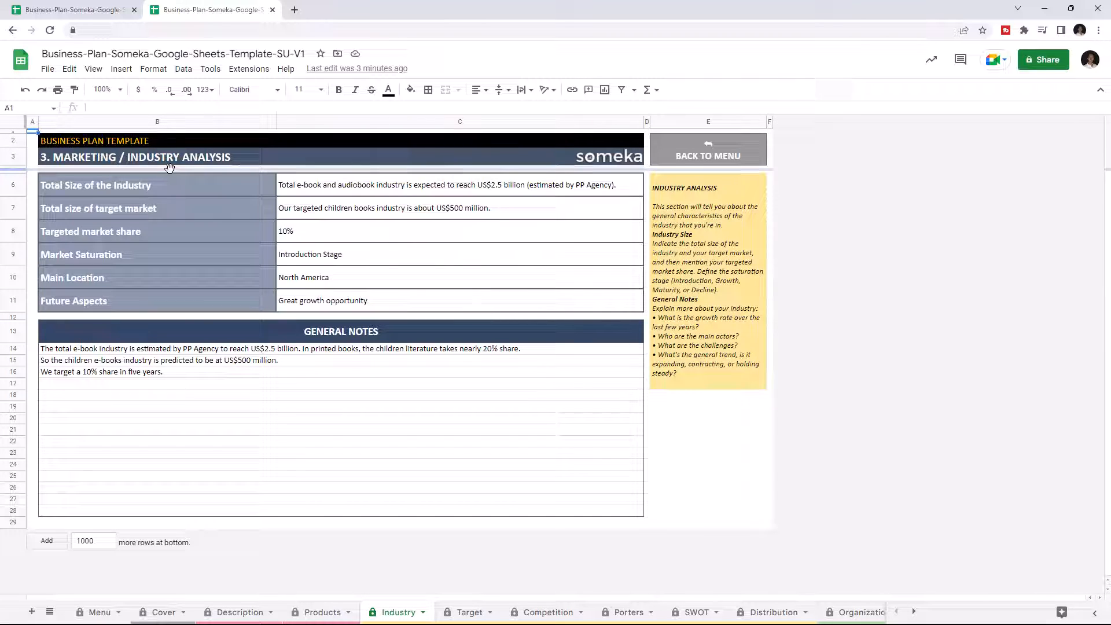
mouse_move(166, 209)
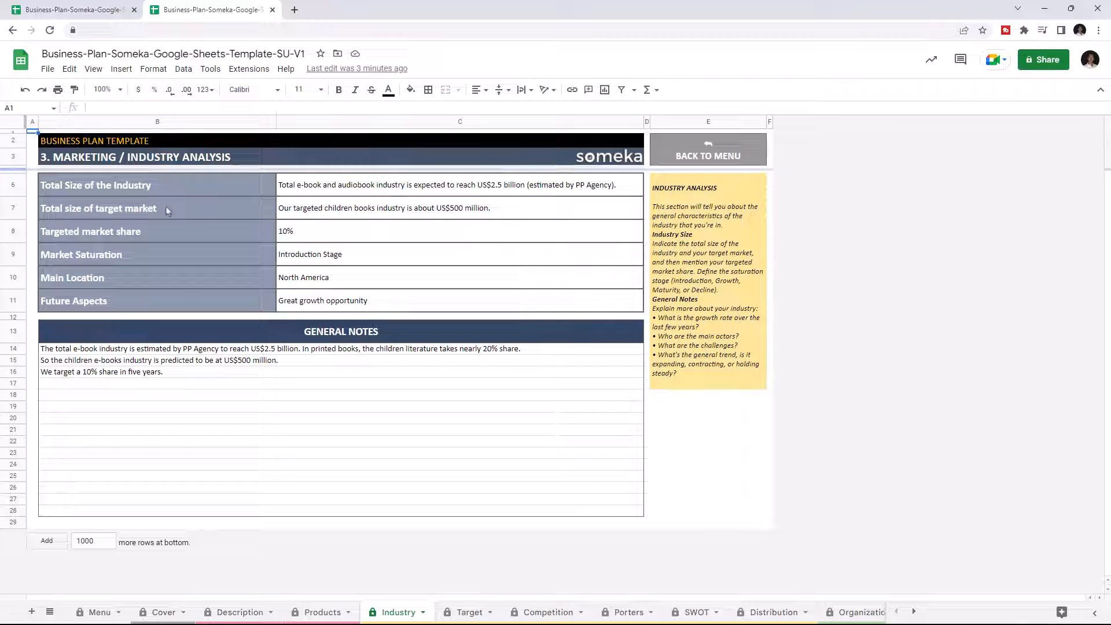
mouse_move(147, 235)
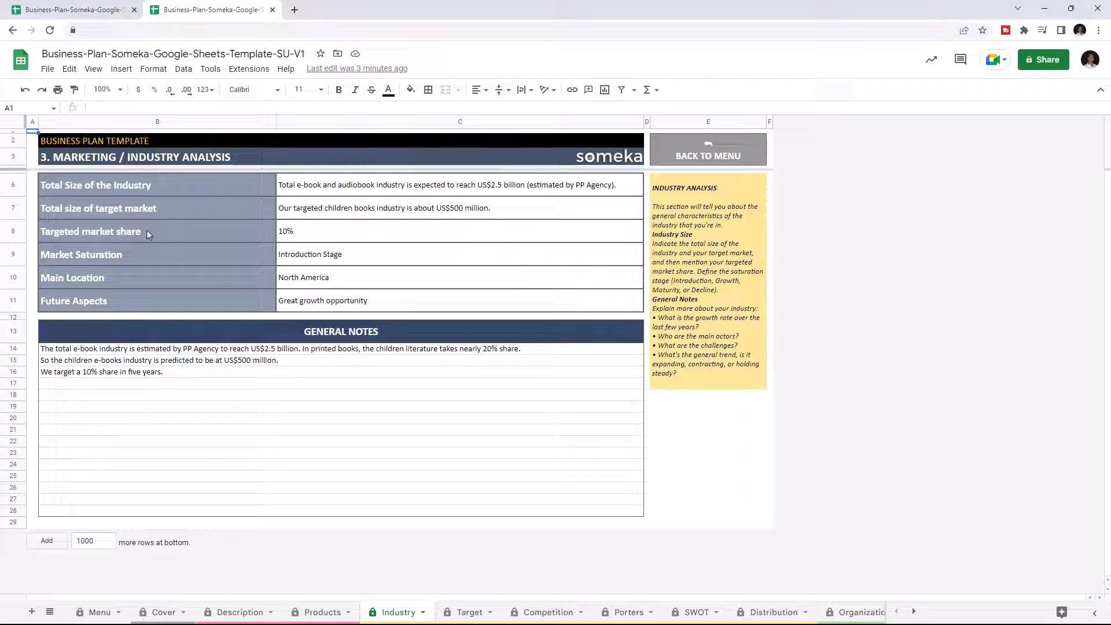
mouse_move(112, 279)
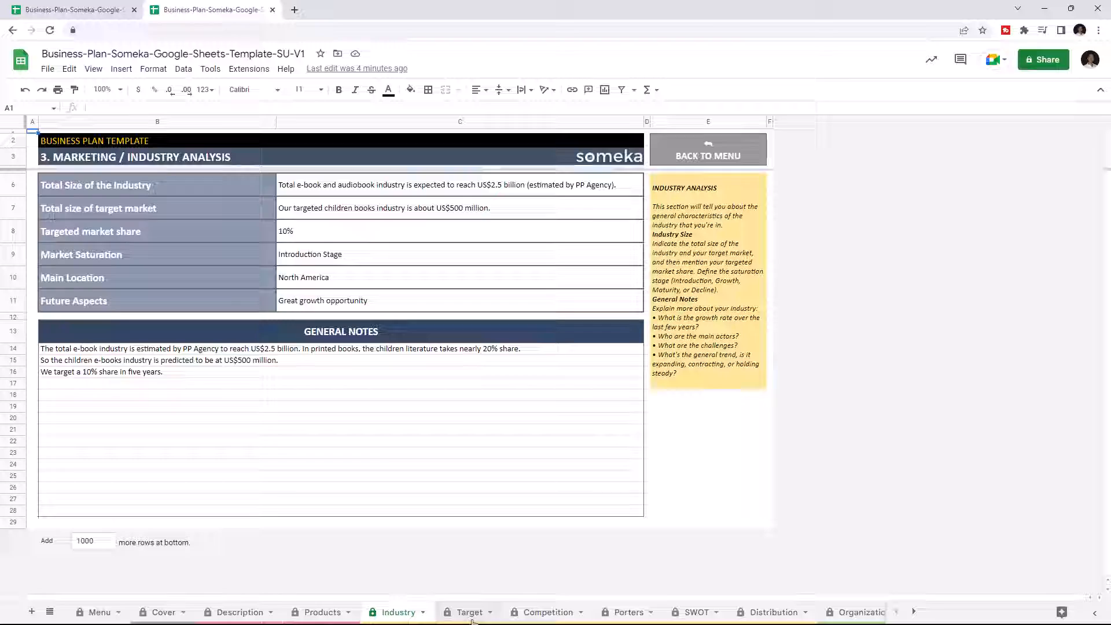
click(469, 611)
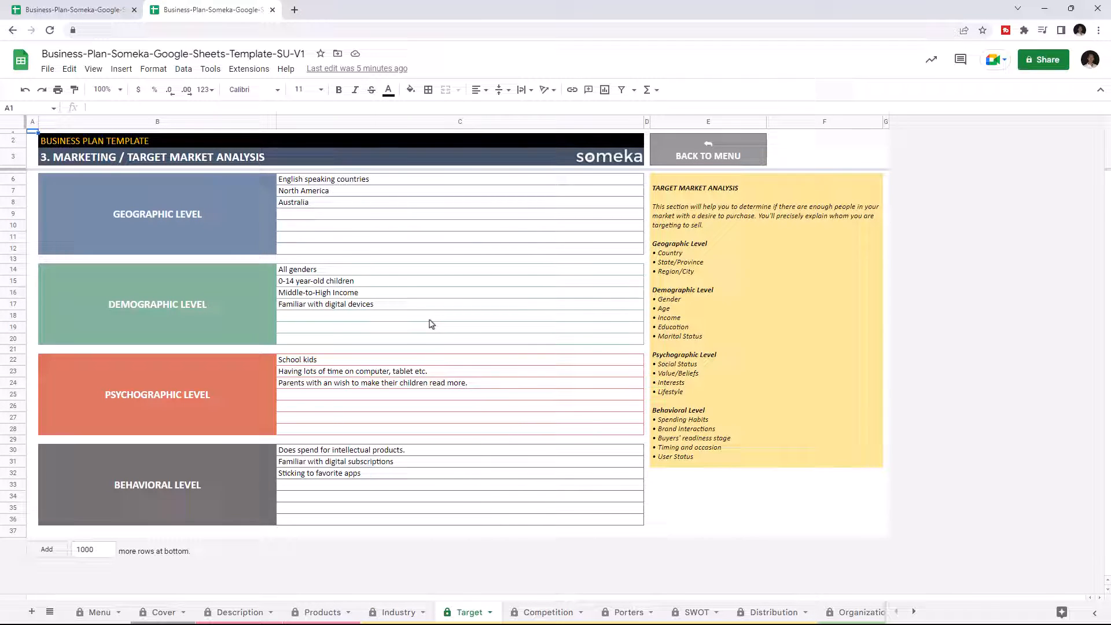
mouse_move(135, 297)
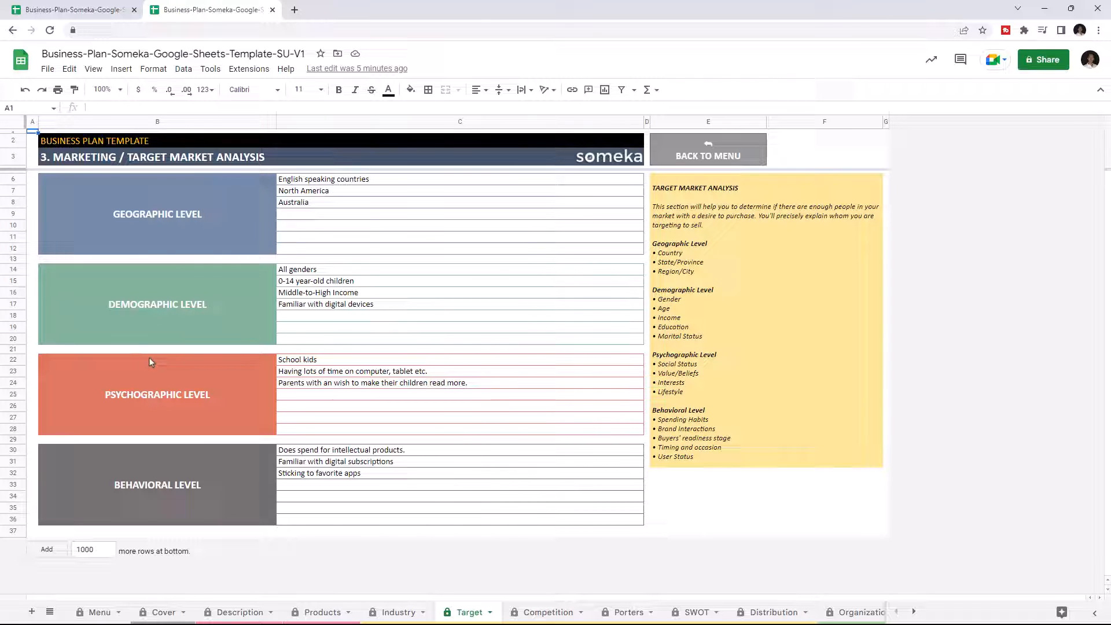
mouse_move(560, 595)
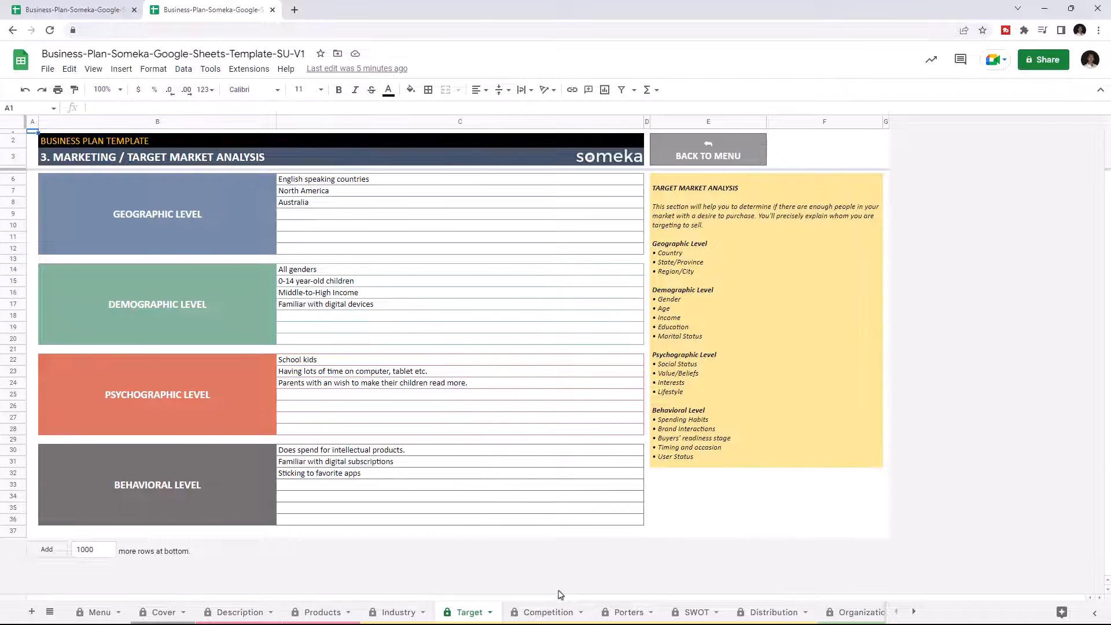
Add a 'New Factor' row to the Competitive Analysis below Advertising
click(545, 611)
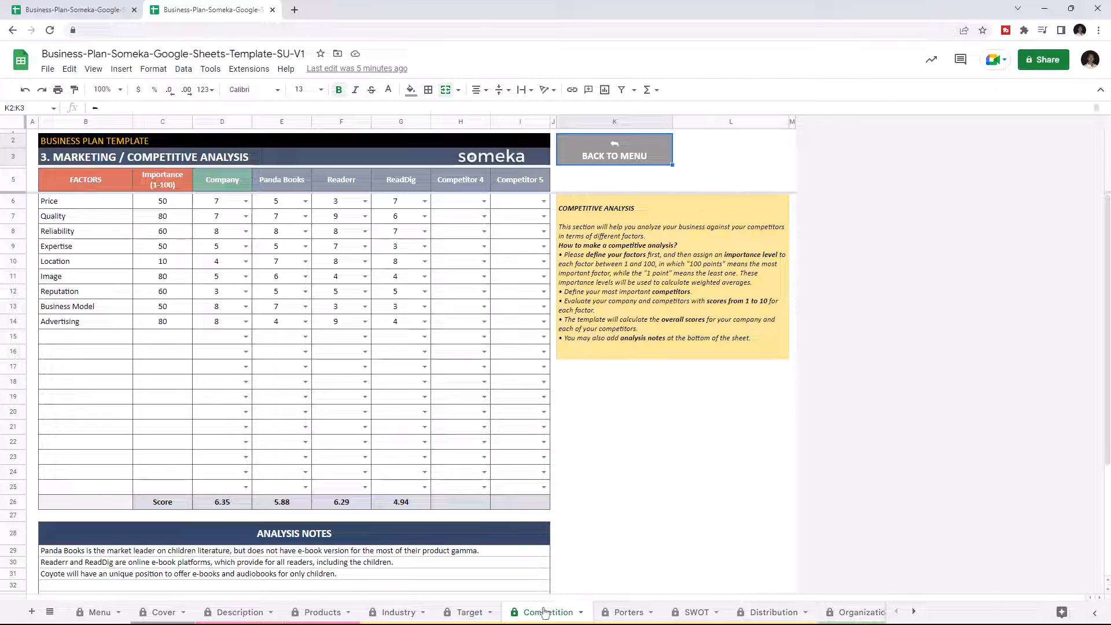
click(545, 612)
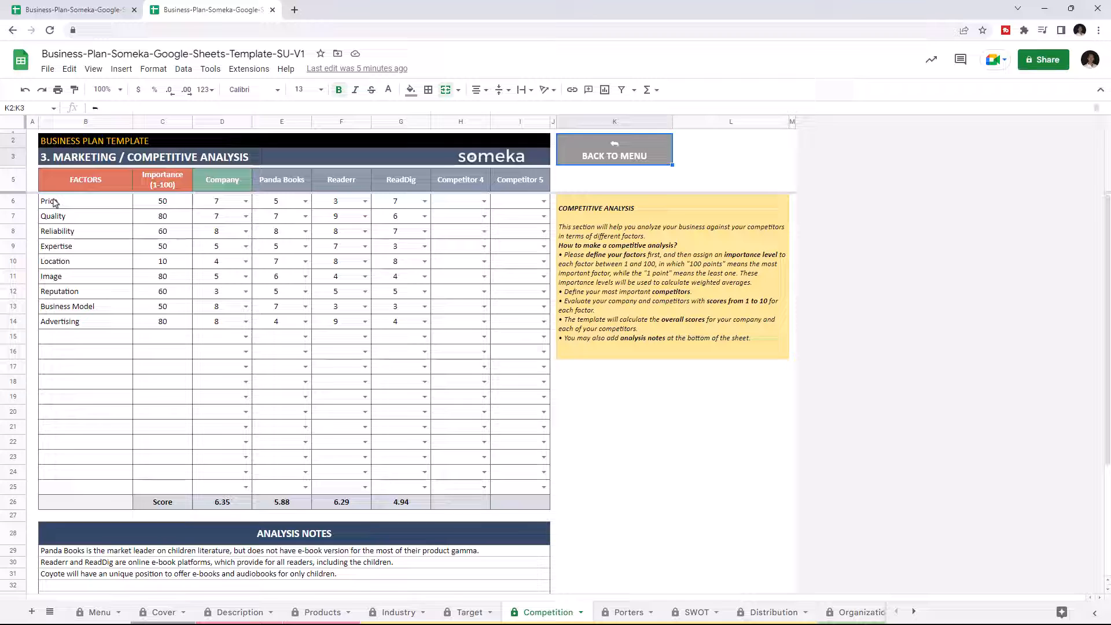
click(84, 336)
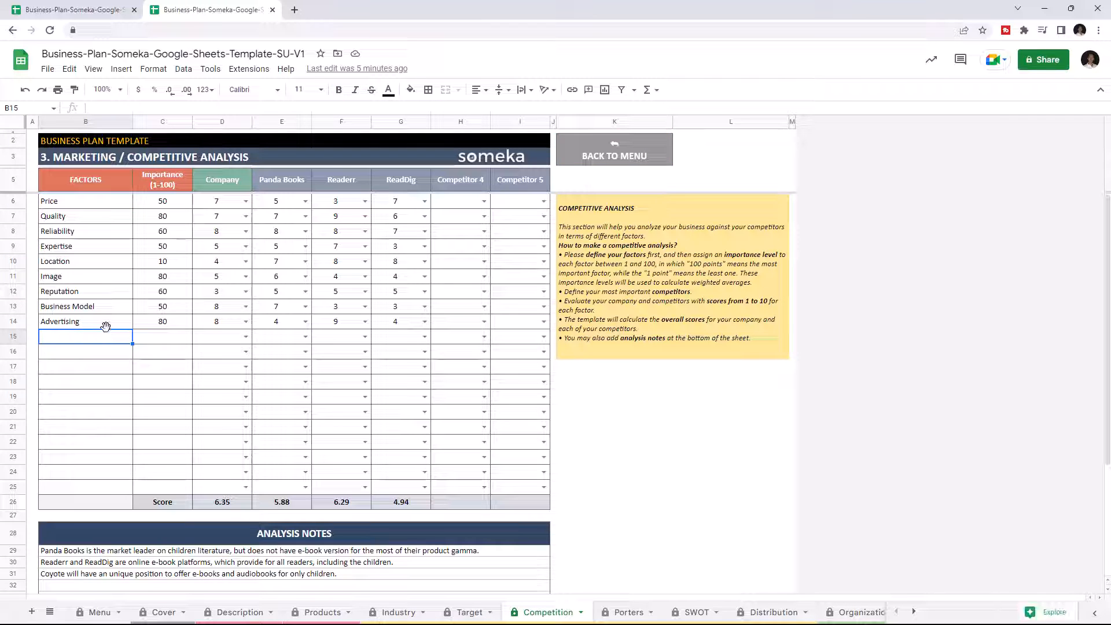
click(162, 321)
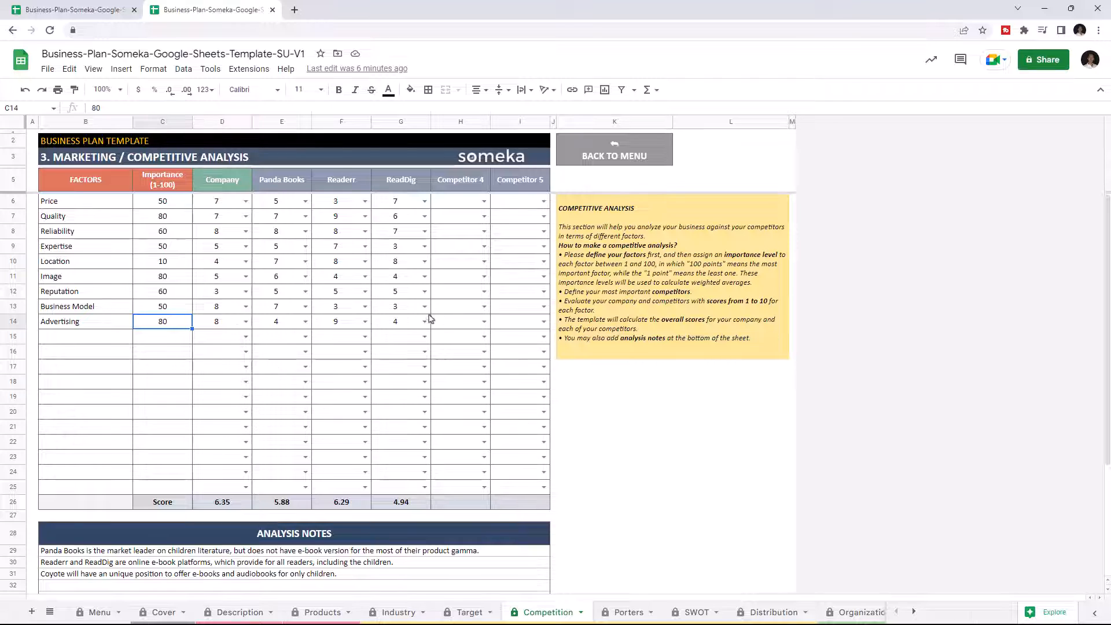
click(484, 321)
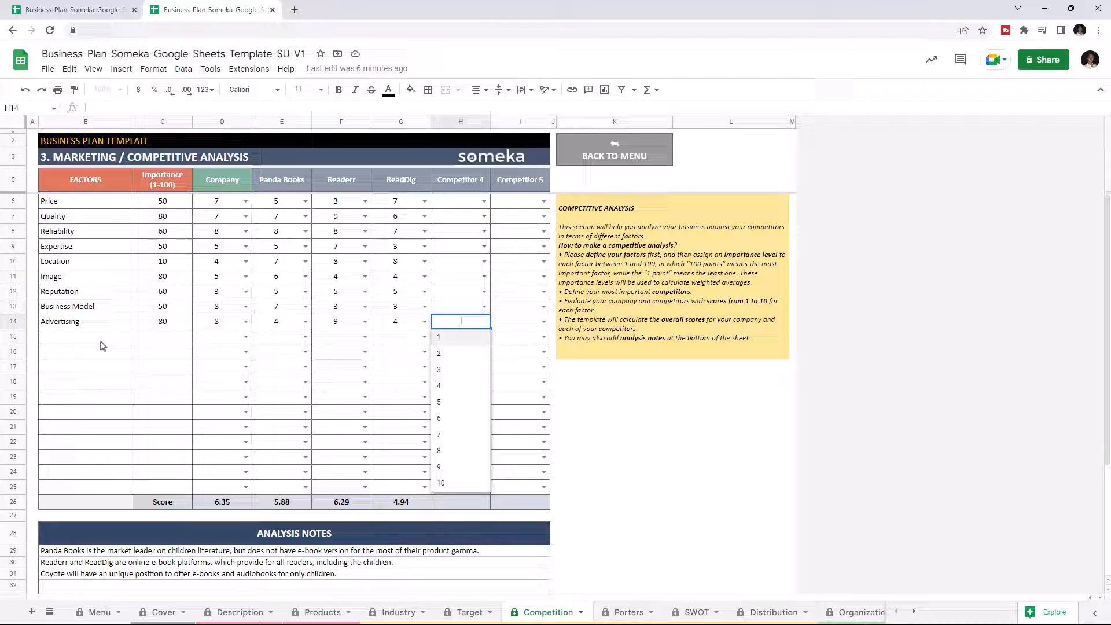
text(New Factor)
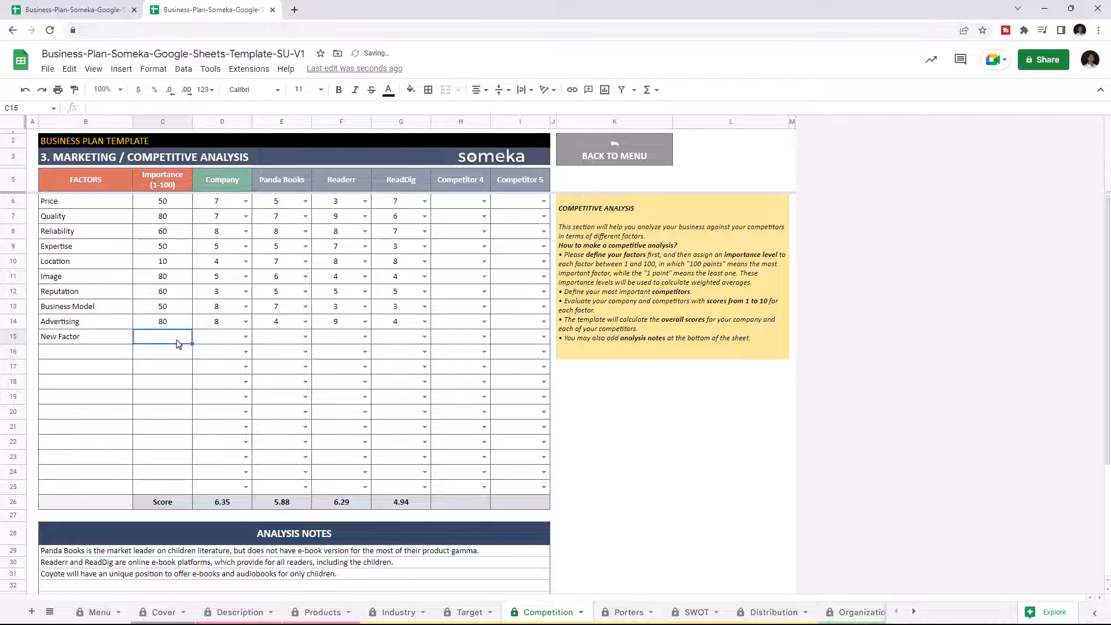
Score New Factor (including ReadDig at 6), raising the totals, then move to Porter's Five Forces
click(425, 337)
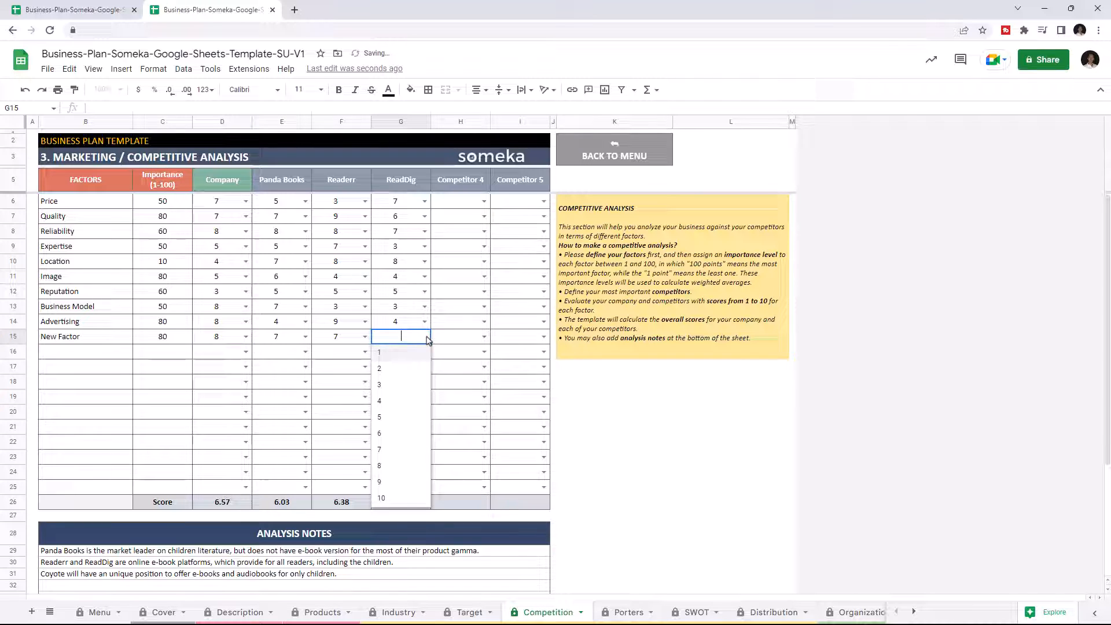
click(380, 433)
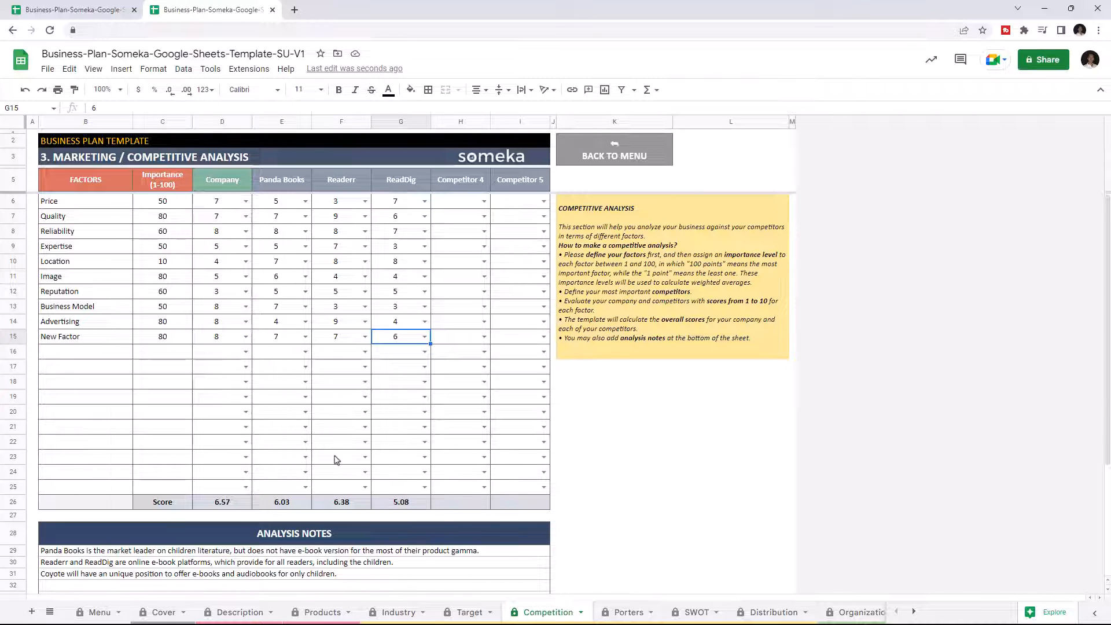
mouse_move(318, 500)
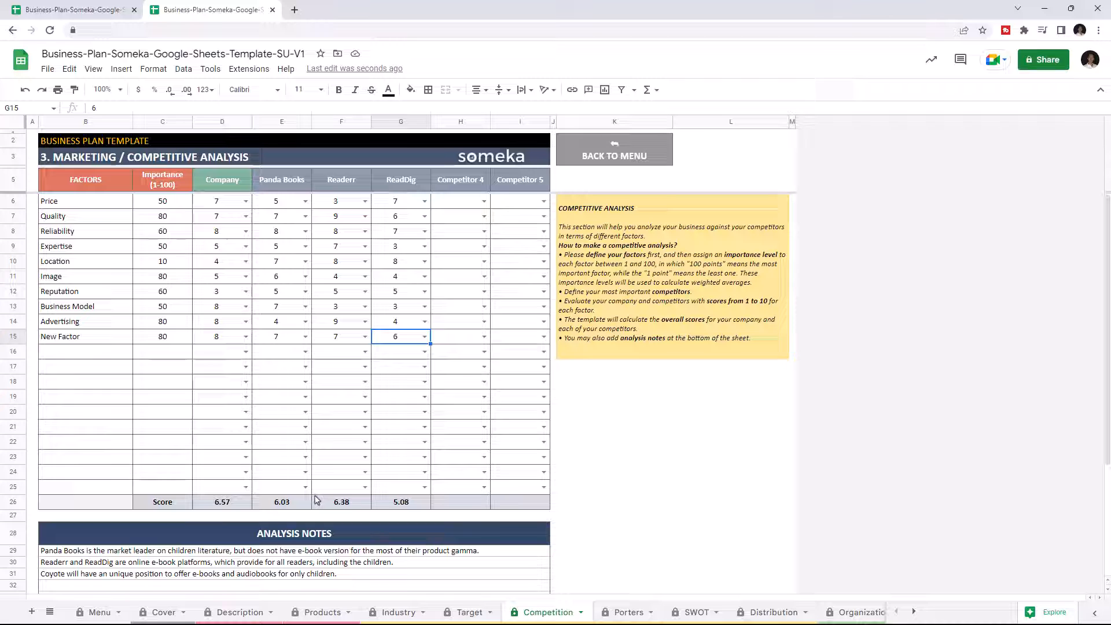
scroll(down, 3)
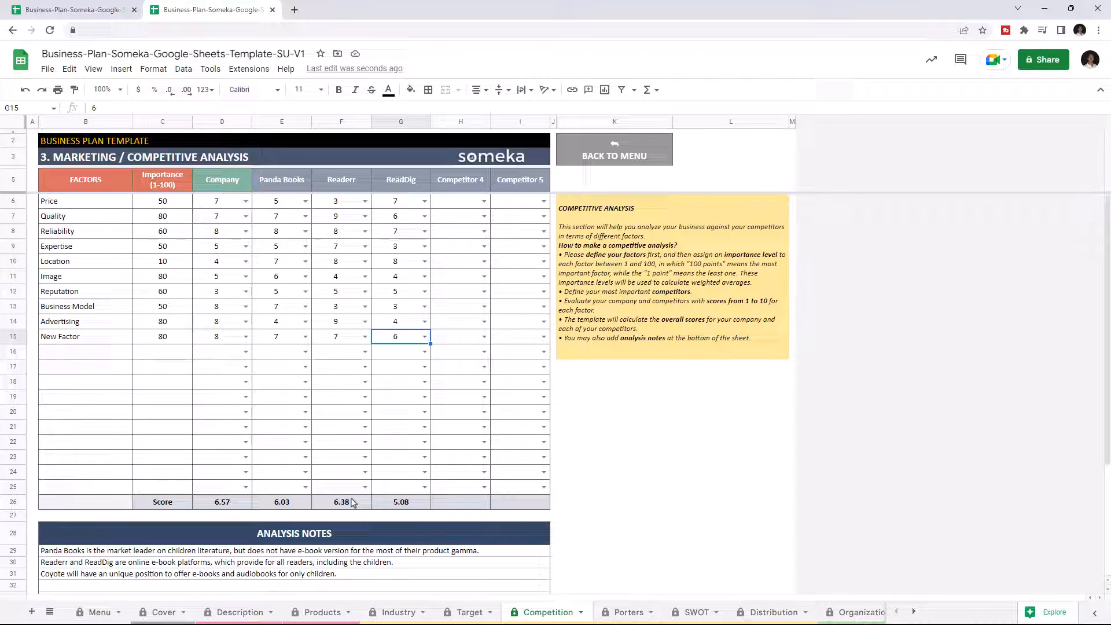
mouse_move(564, 564)
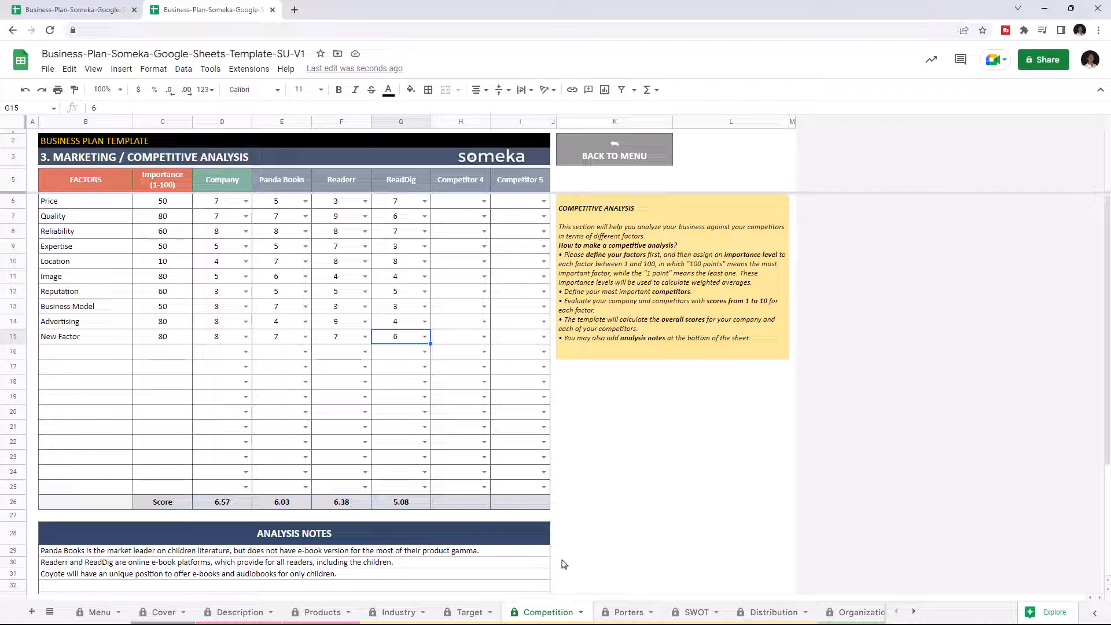
click(626, 611)
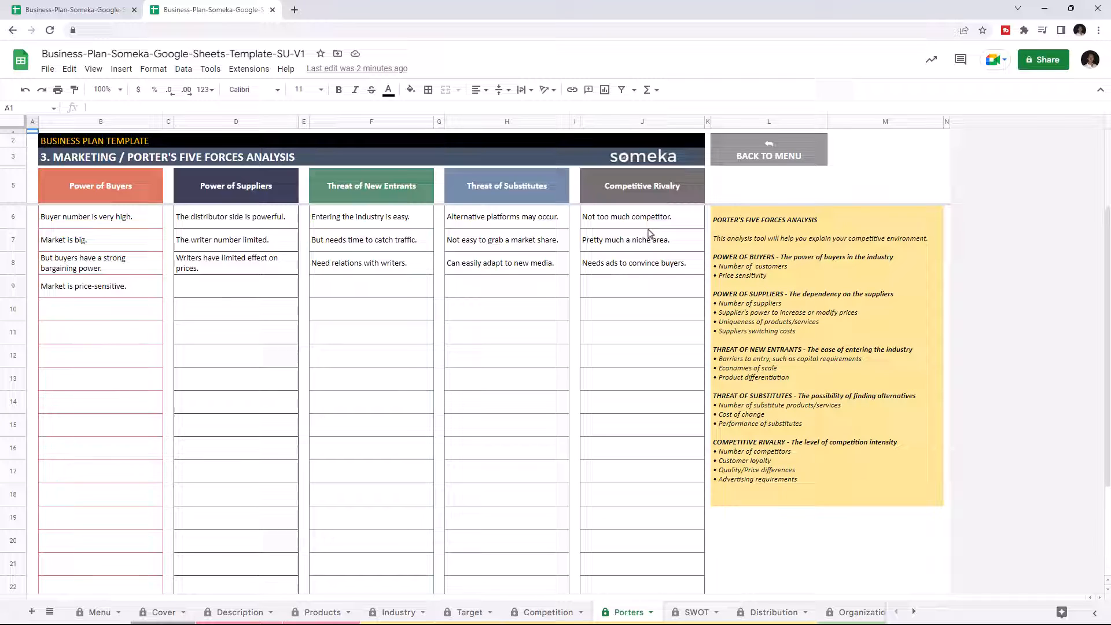
Add notes under Power of Buyers and Threat of New Entrants, then move to the SWOT sheet
text(Take your notes)
click(370, 309)
text(Notes about new entra)
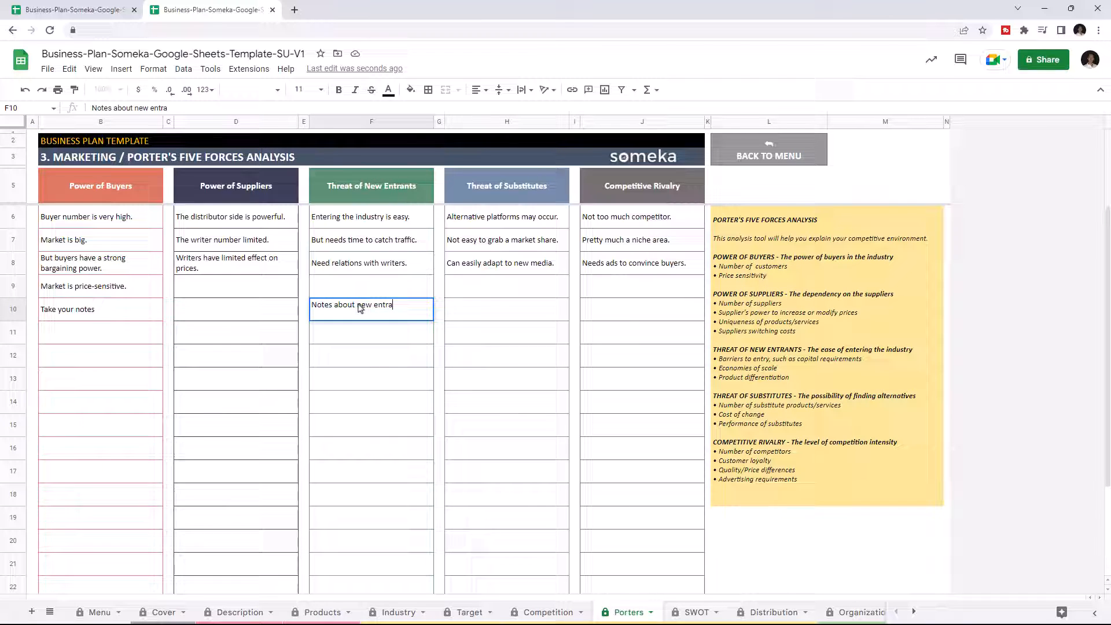
text(nts)
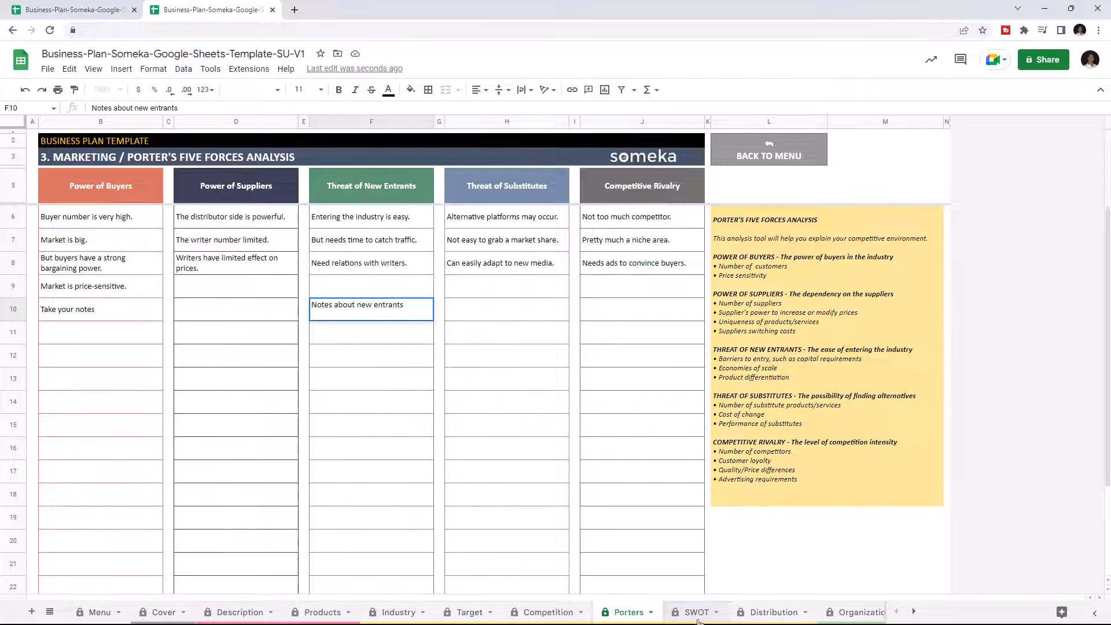
click(696, 612)
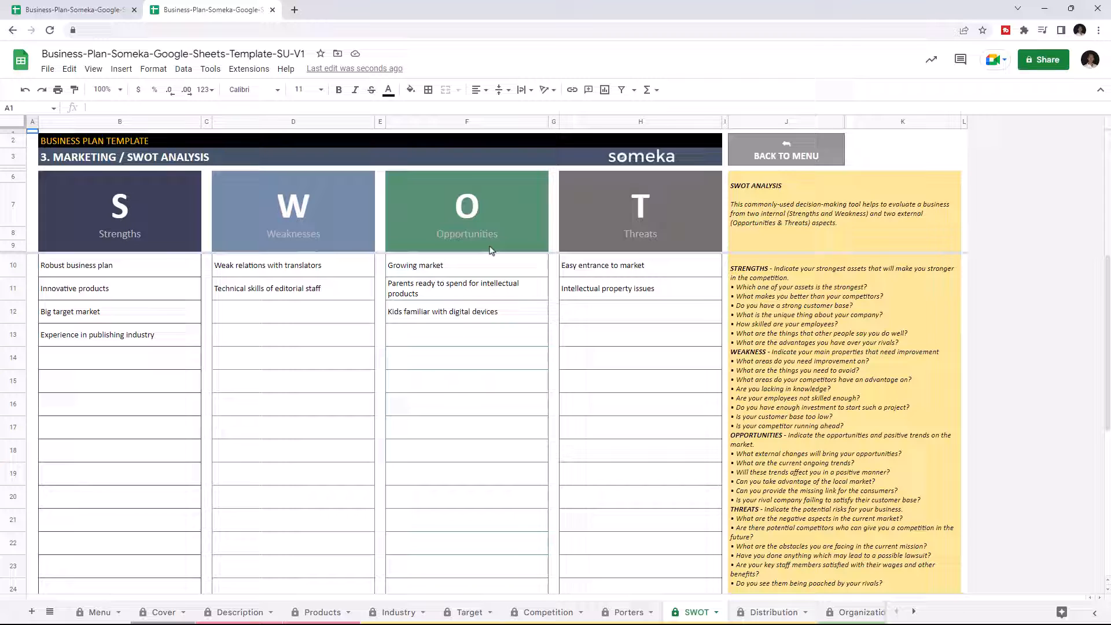
mouse_move(632, 276)
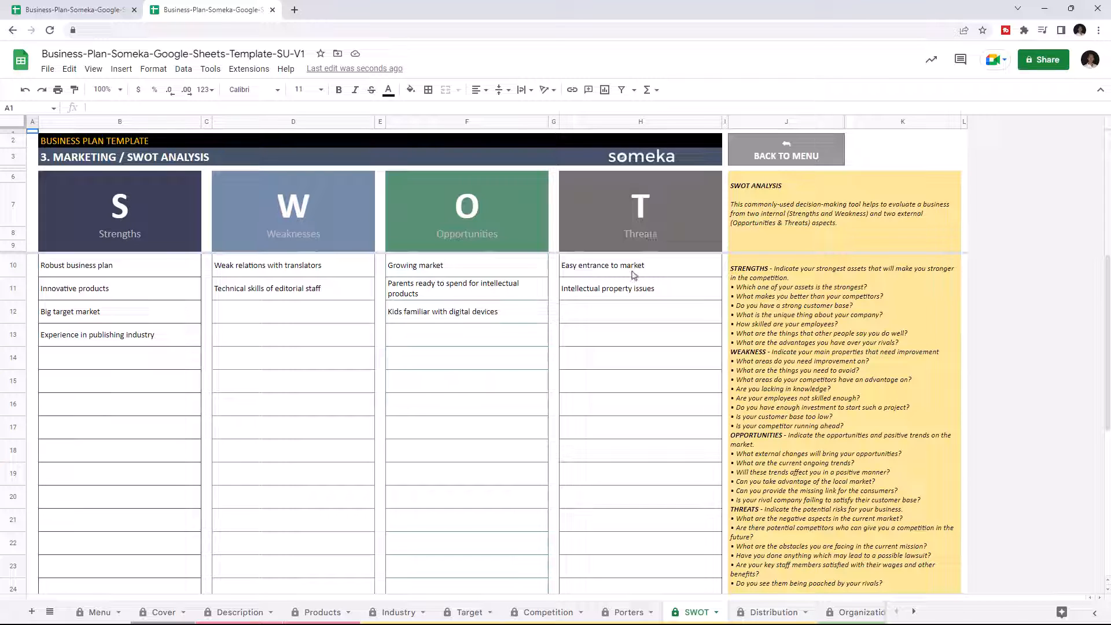
mouse_move(890, 213)
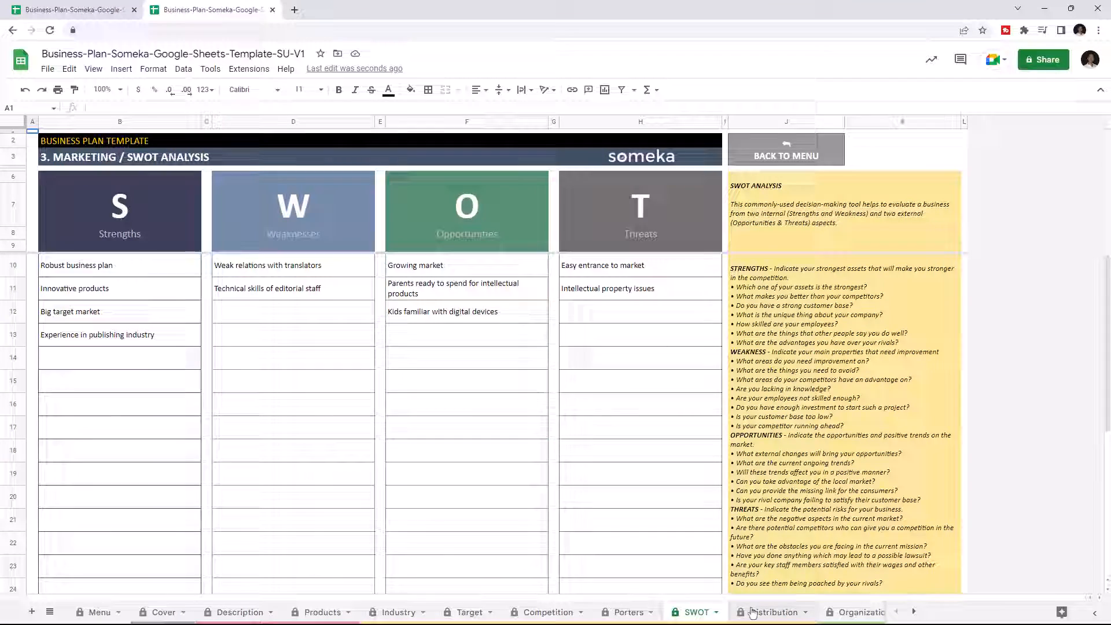
Review the SWOT analysis and move to the Distribution Channels sheet
click(776, 611)
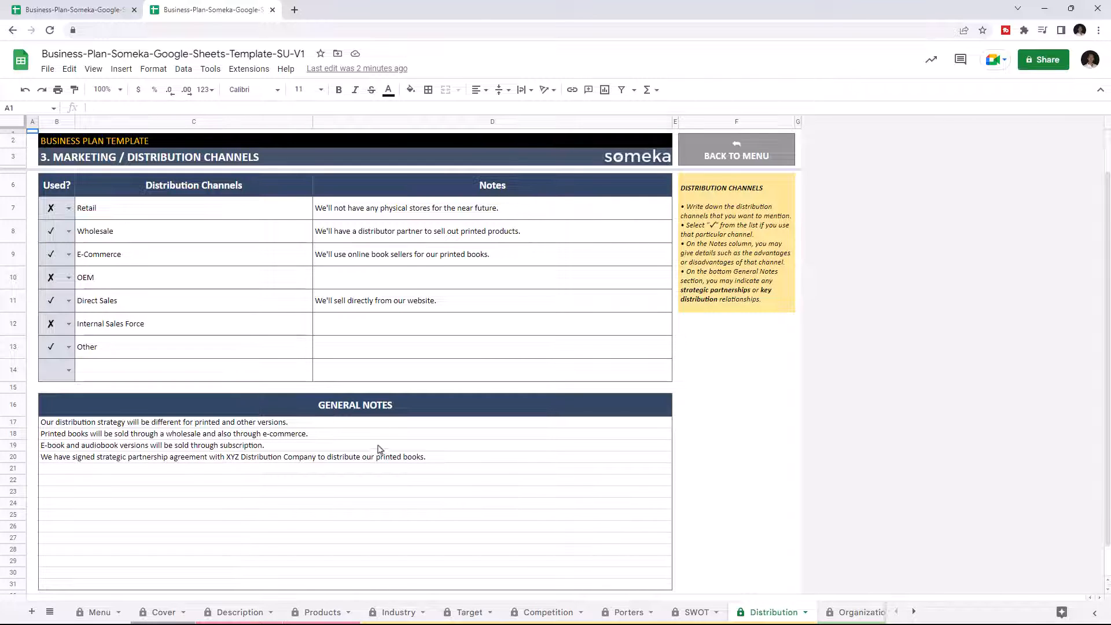
Start a 'Notes abou…' note beside the Other distribution channel
click(194, 369)
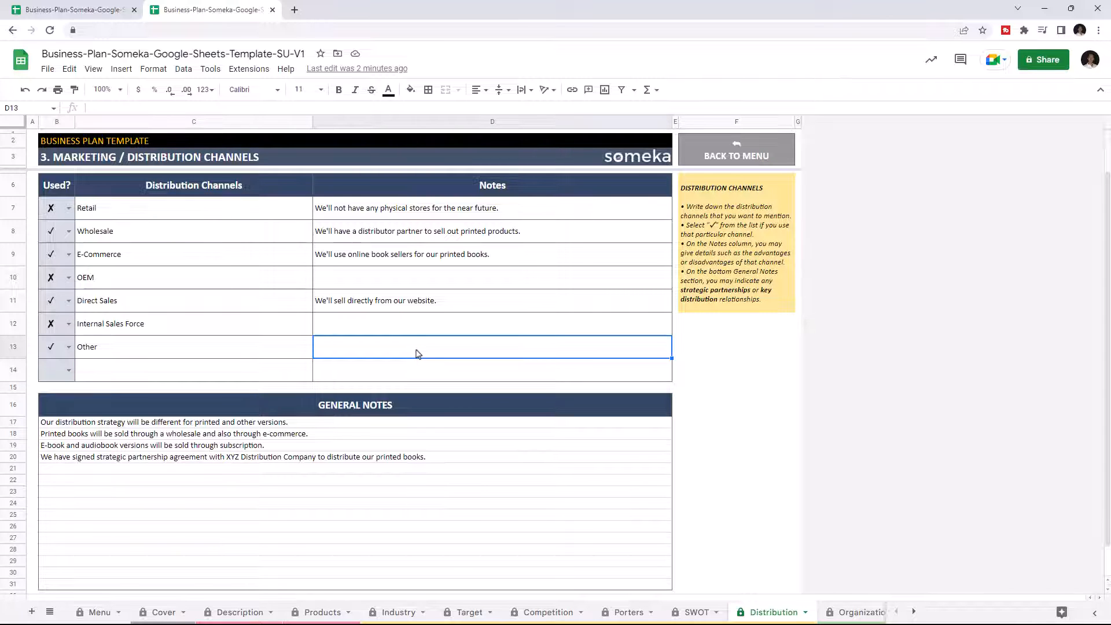
text(Notes abou)
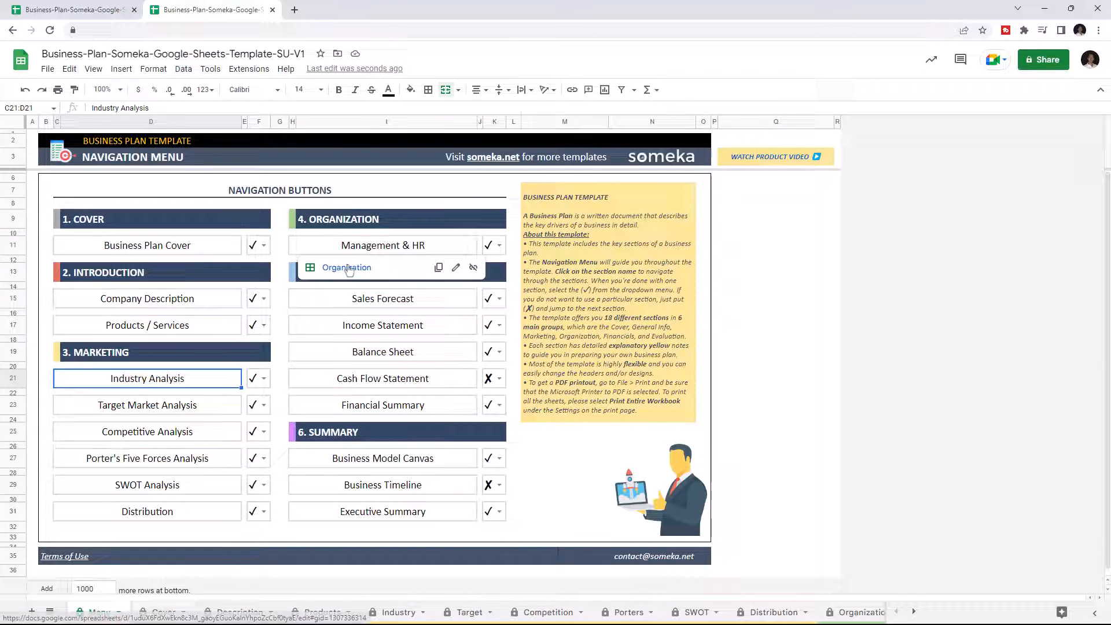
Add a 'New department' row with salary 45000 to the Management & HR planning table
click(347, 267)
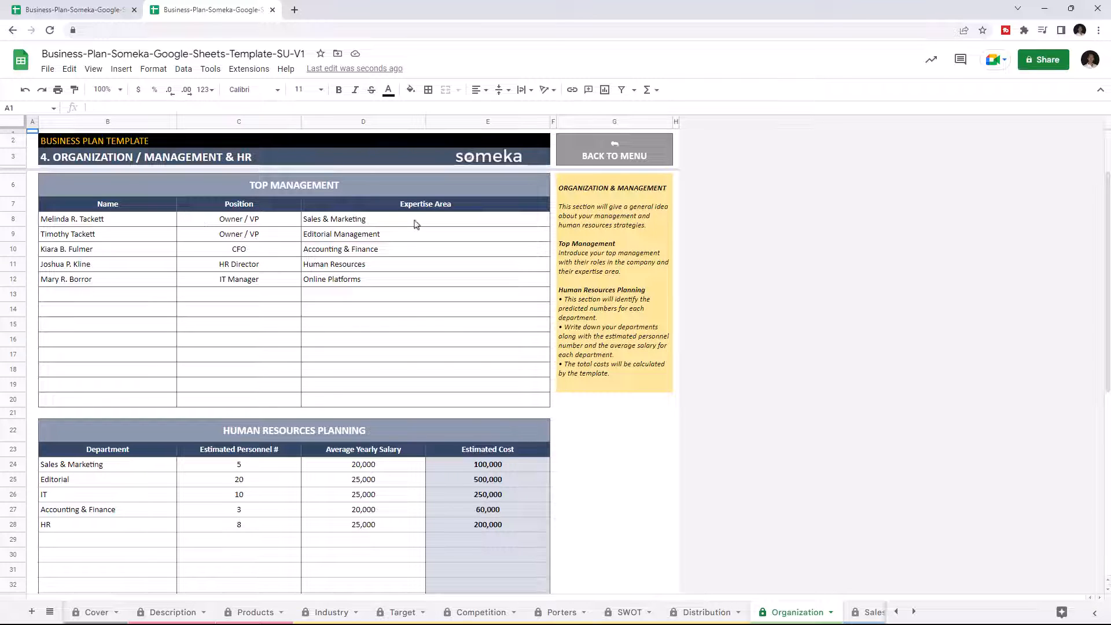
mouse_move(338, 489)
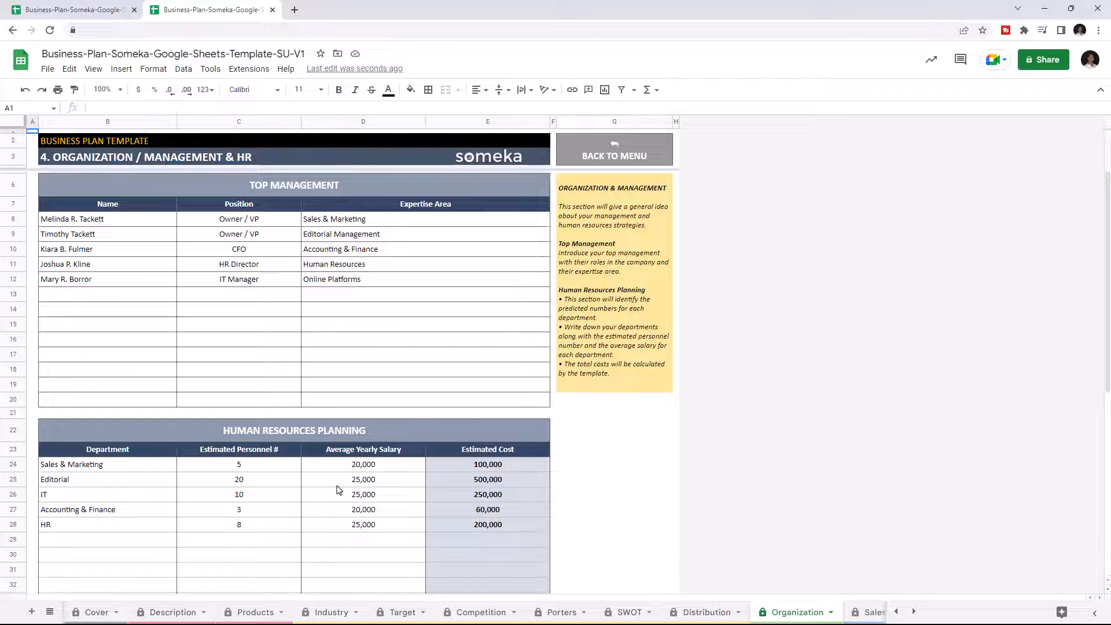
mouse_move(138, 510)
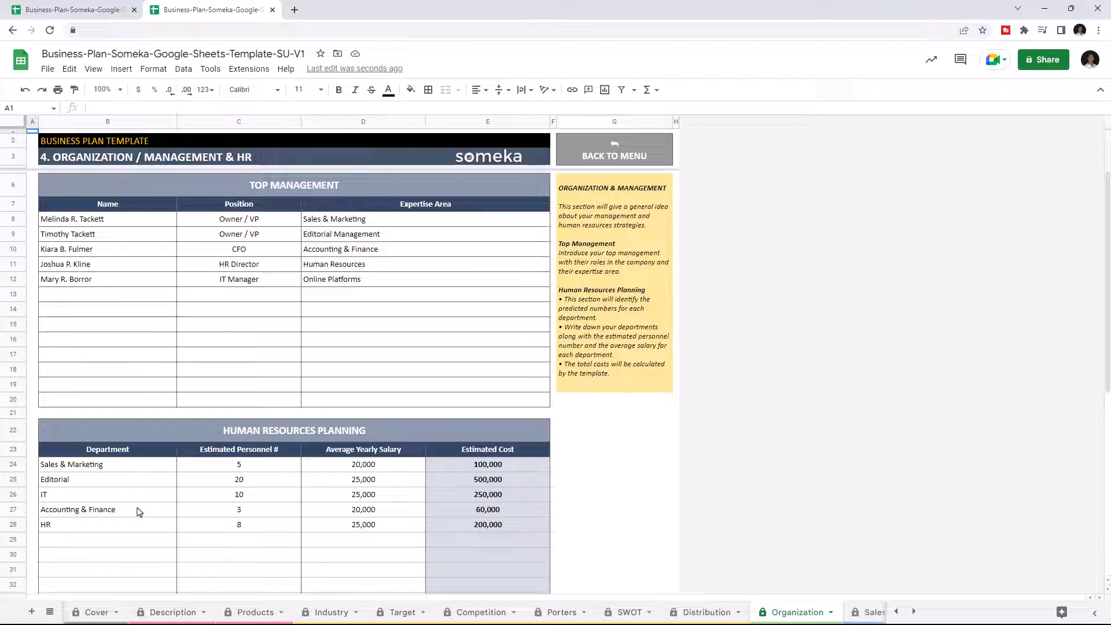
click(239, 510)
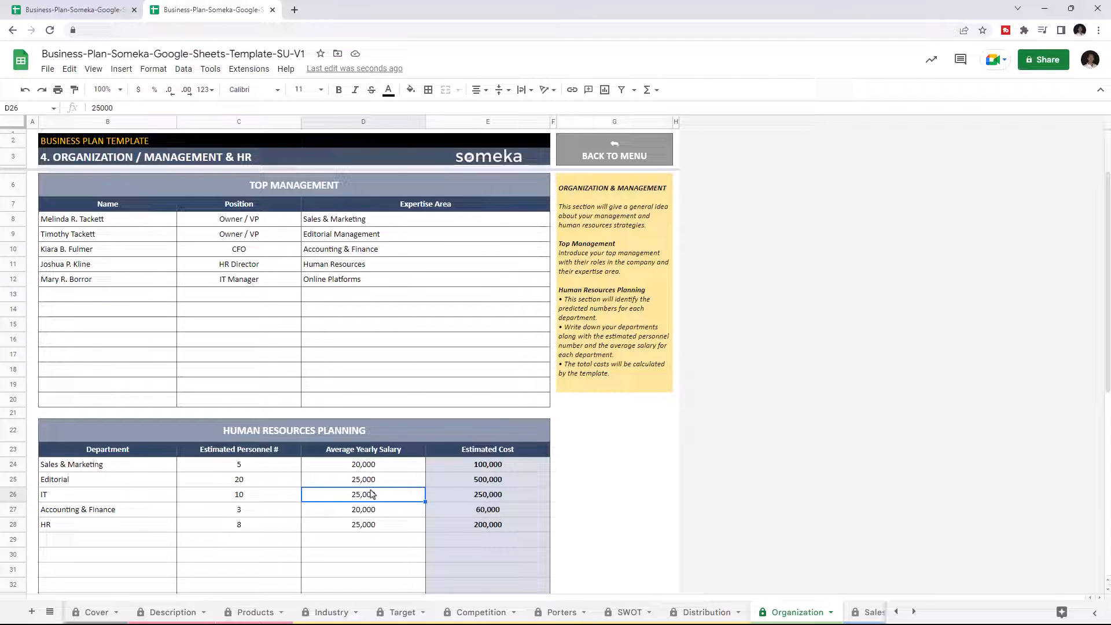
mouse_move(568, 447)
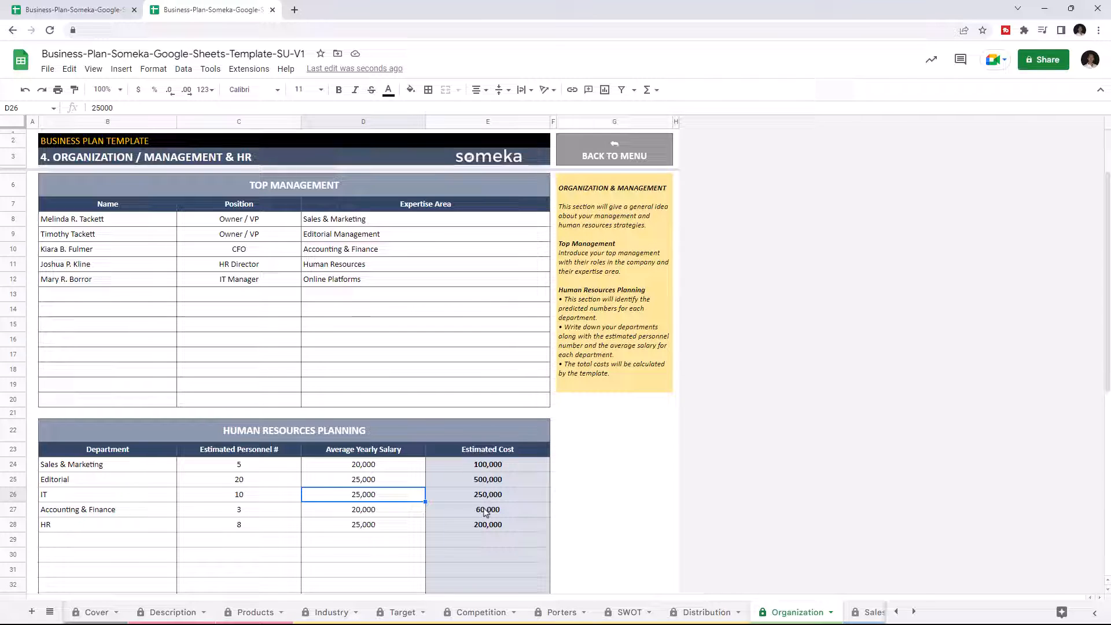
text(New department)
click(239, 540)
text(12)
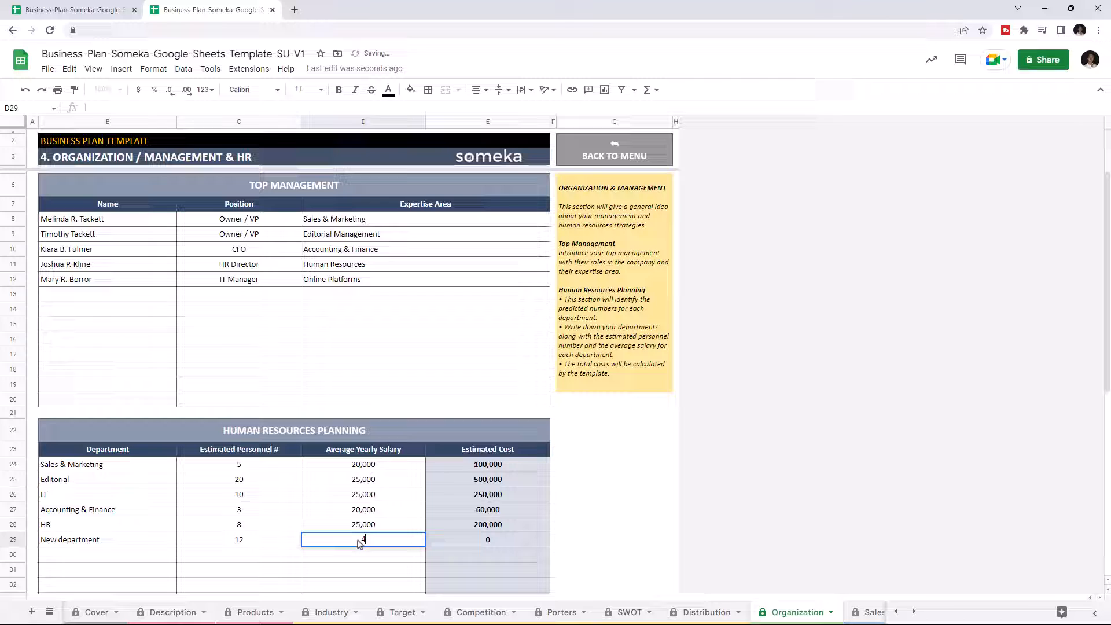
text(45000)
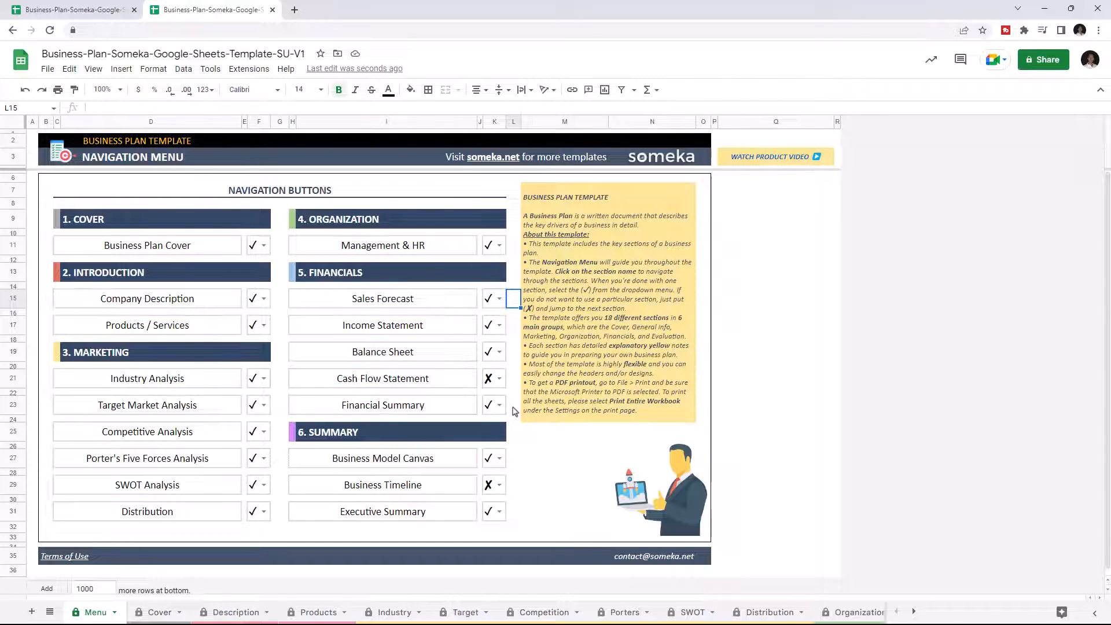
Add a 'New target market' row to Sales Projections starting at 1300000 for 2023
click(381, 299)
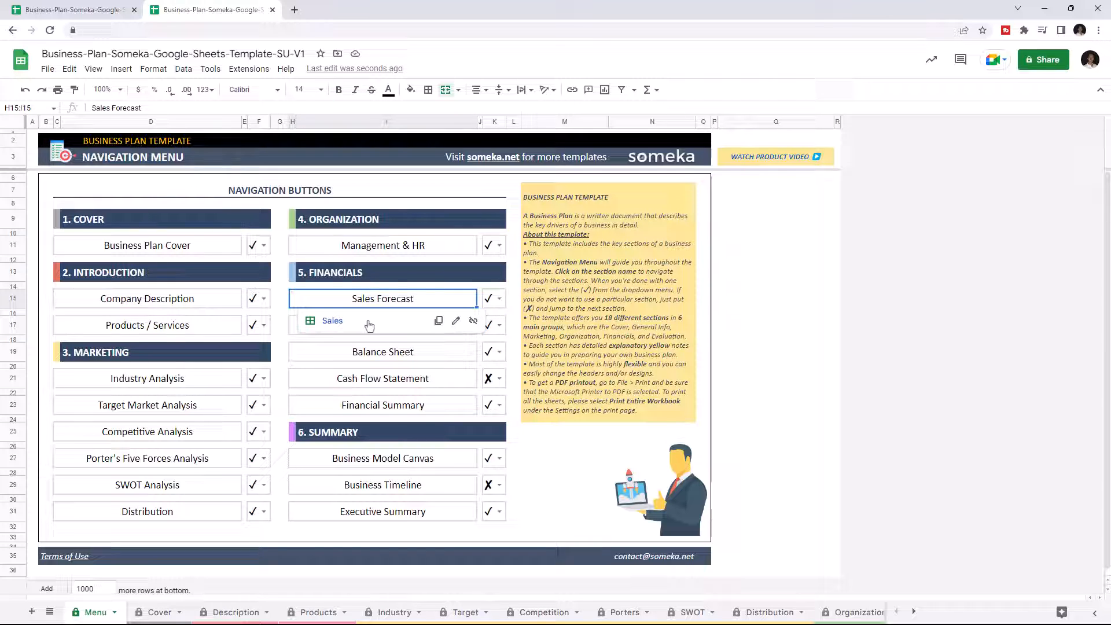
click(333, 321)
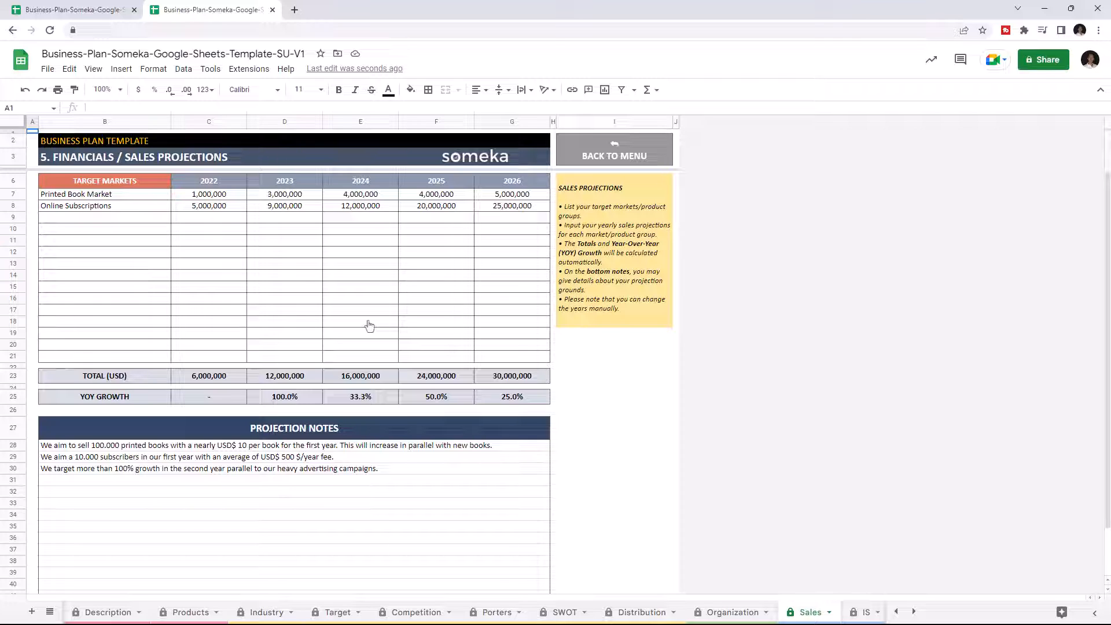
click(285, 181)
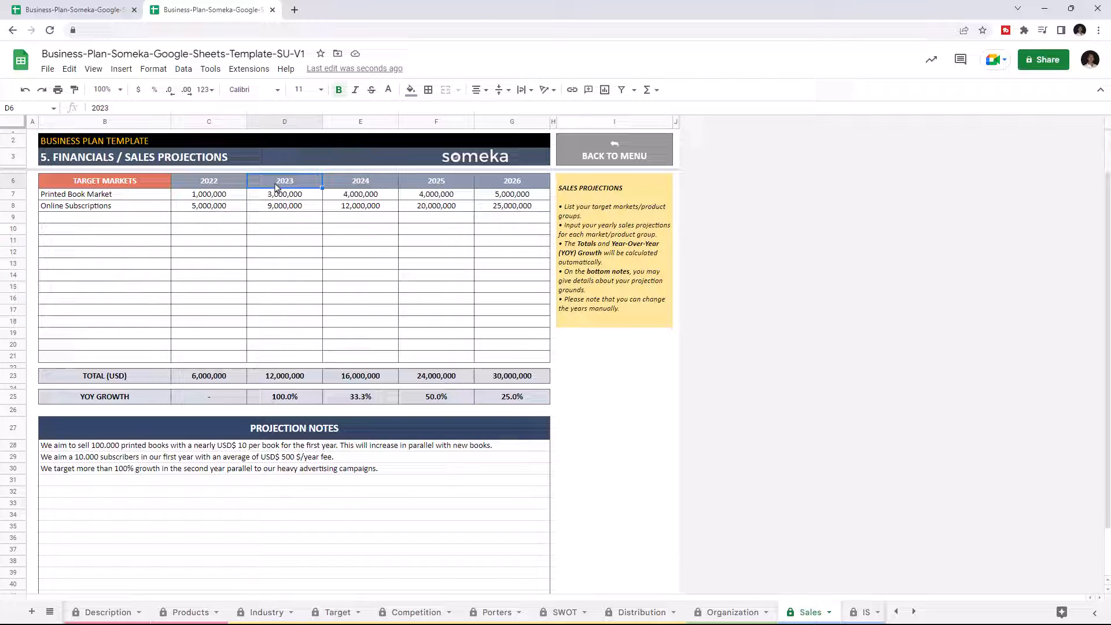
click(104, 217)
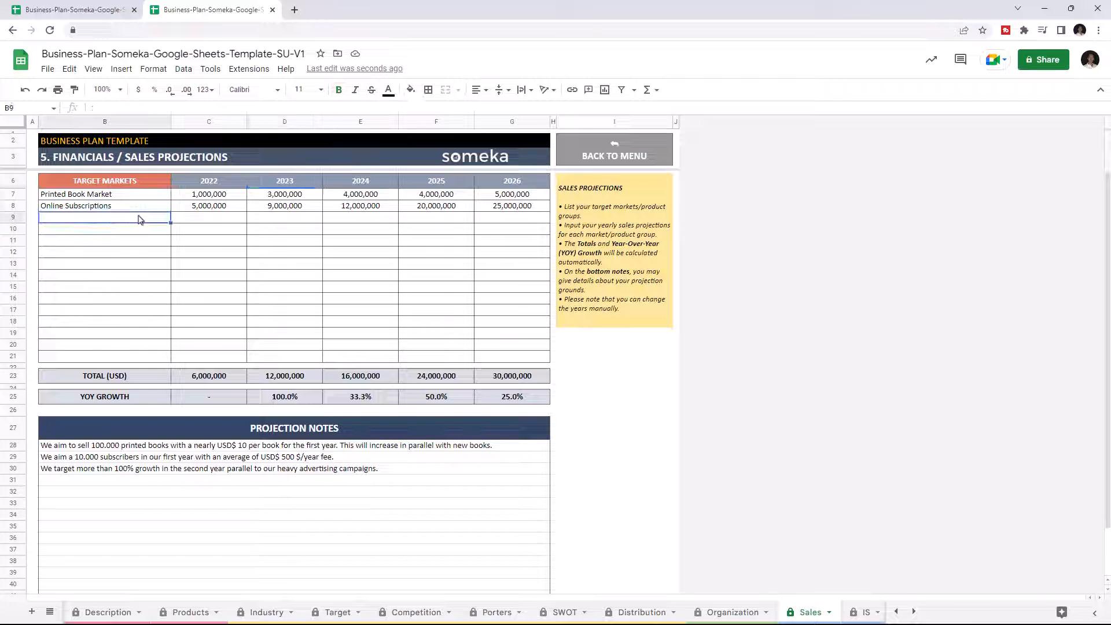
text(New target market)
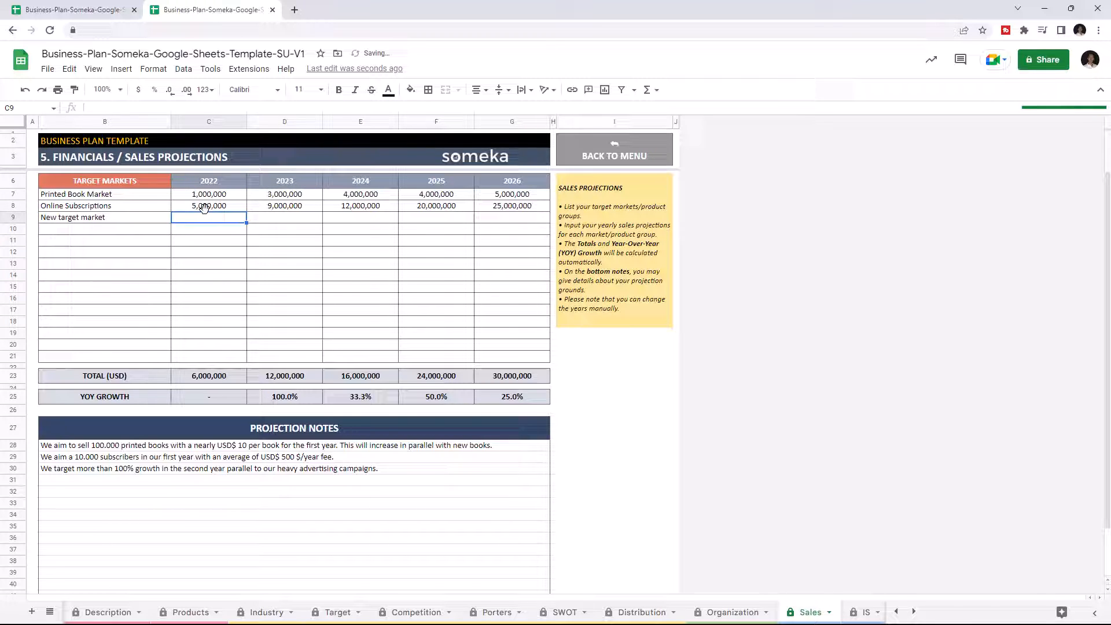
text(1300000)
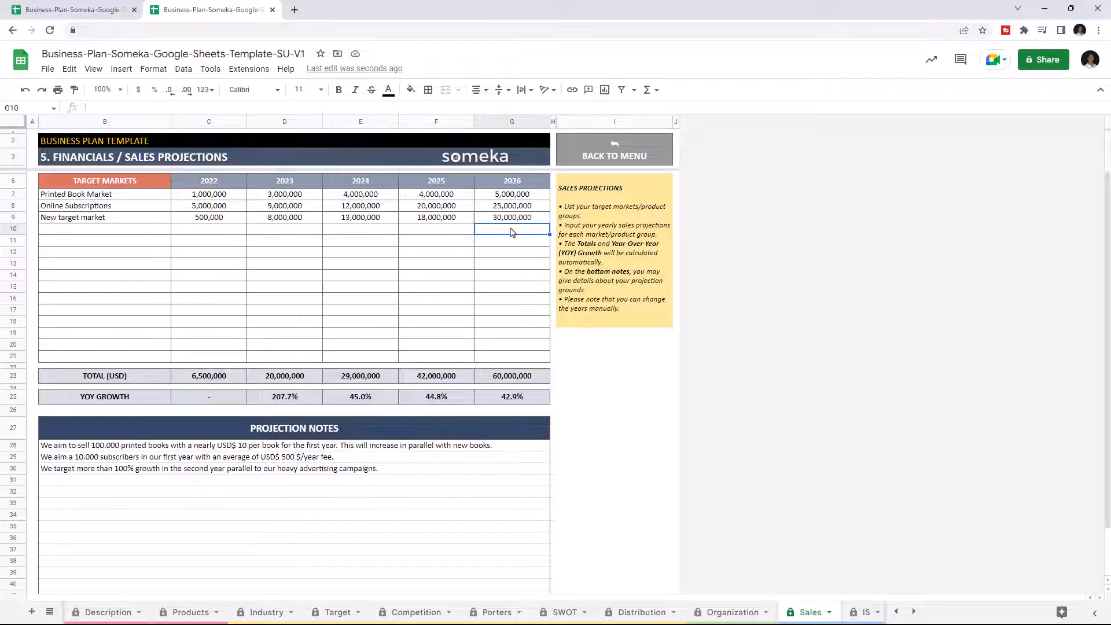
mouse_move(371, 381)
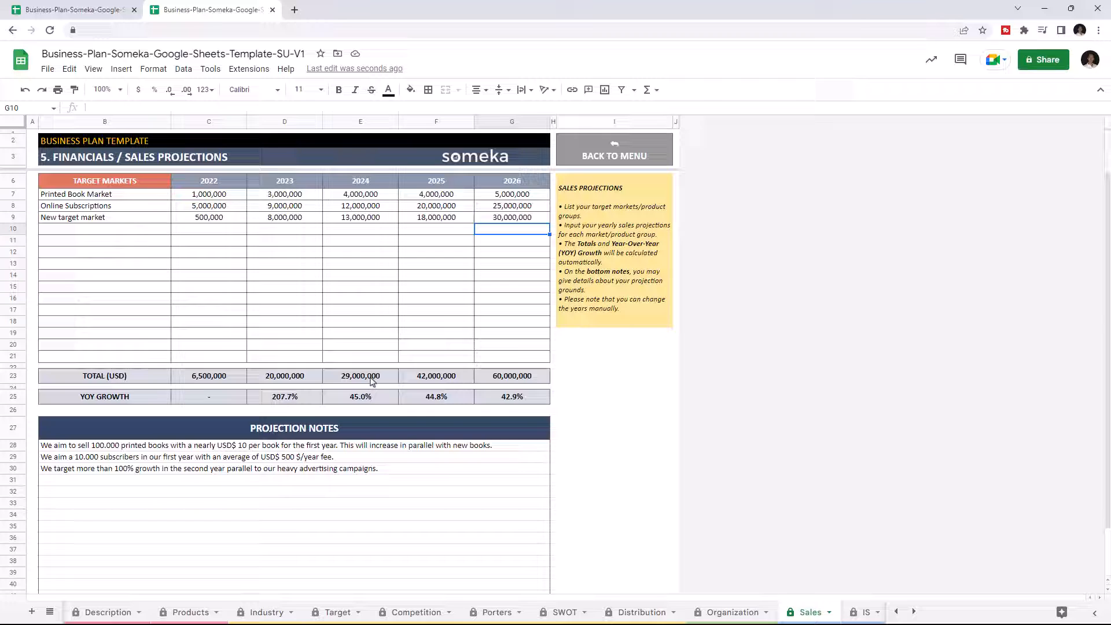
mouse_move(421, 429)
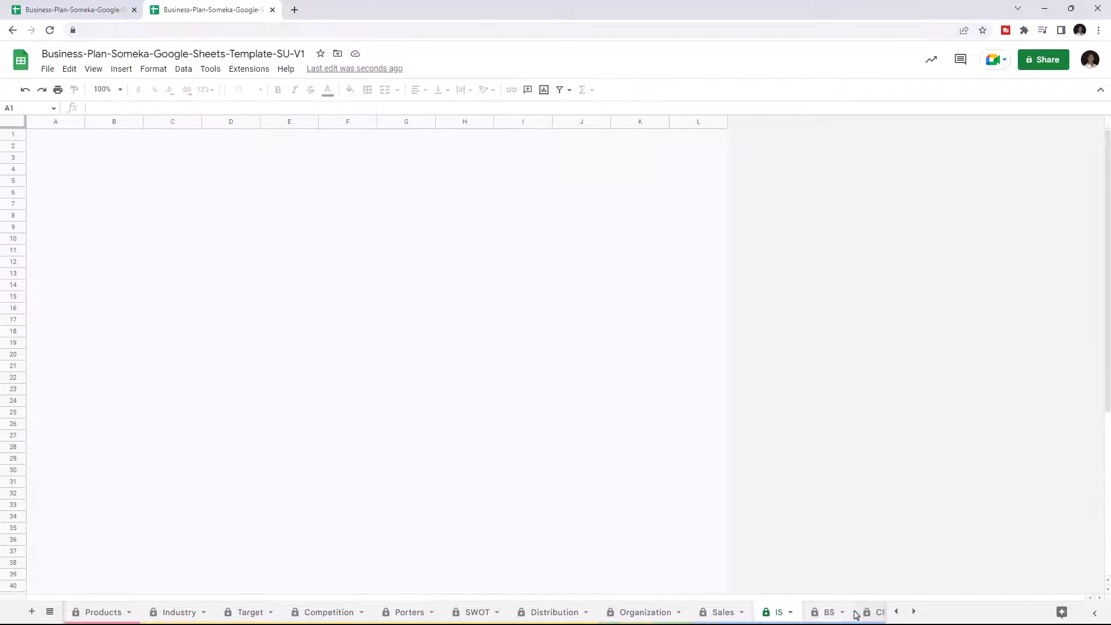
Review the 2023 Gross Sales figure and the Net Sales formula on the Income Statement
click(778, 612)
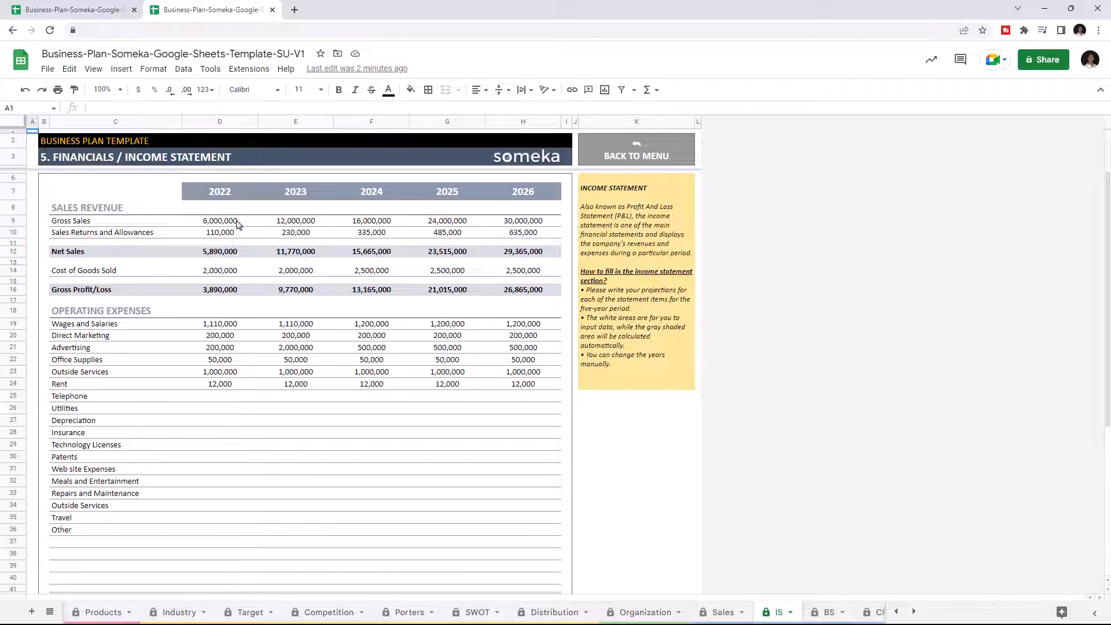
click(296, 220)
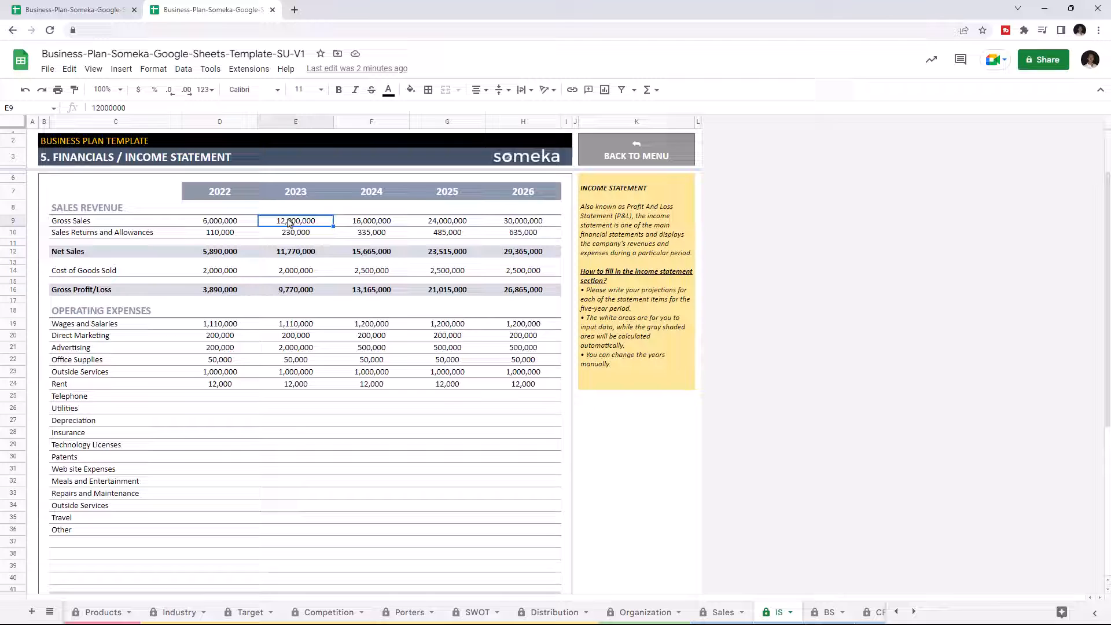
click(295, 251)
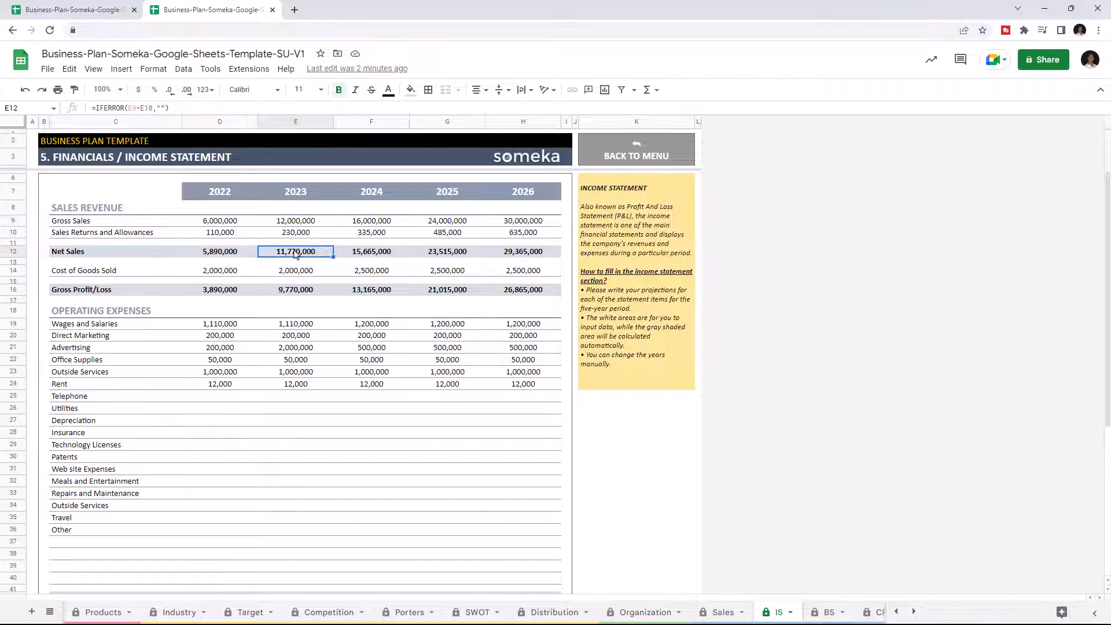
Enter Telephone costs of 1000, then move on to the Balance Sheet
scroll(down, 3)
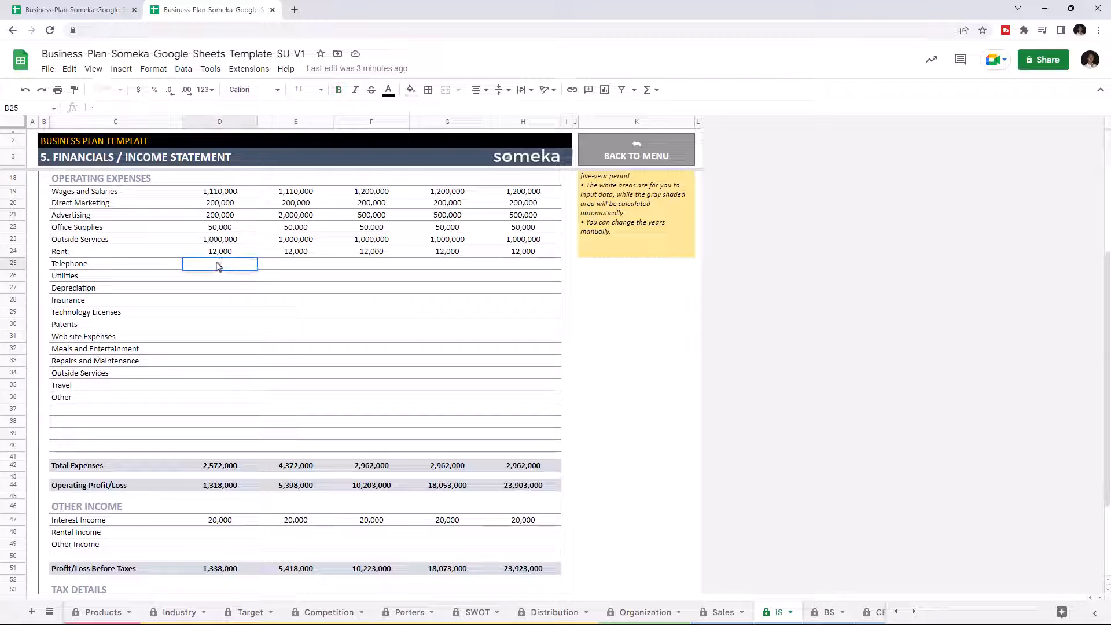
text(1000)
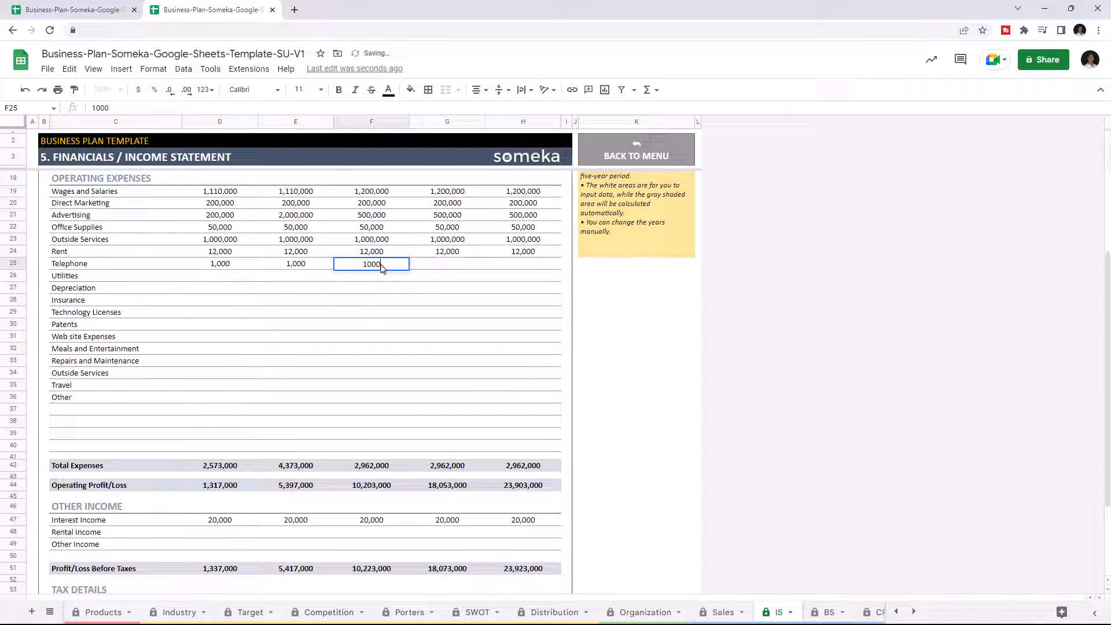
click(826, 611)
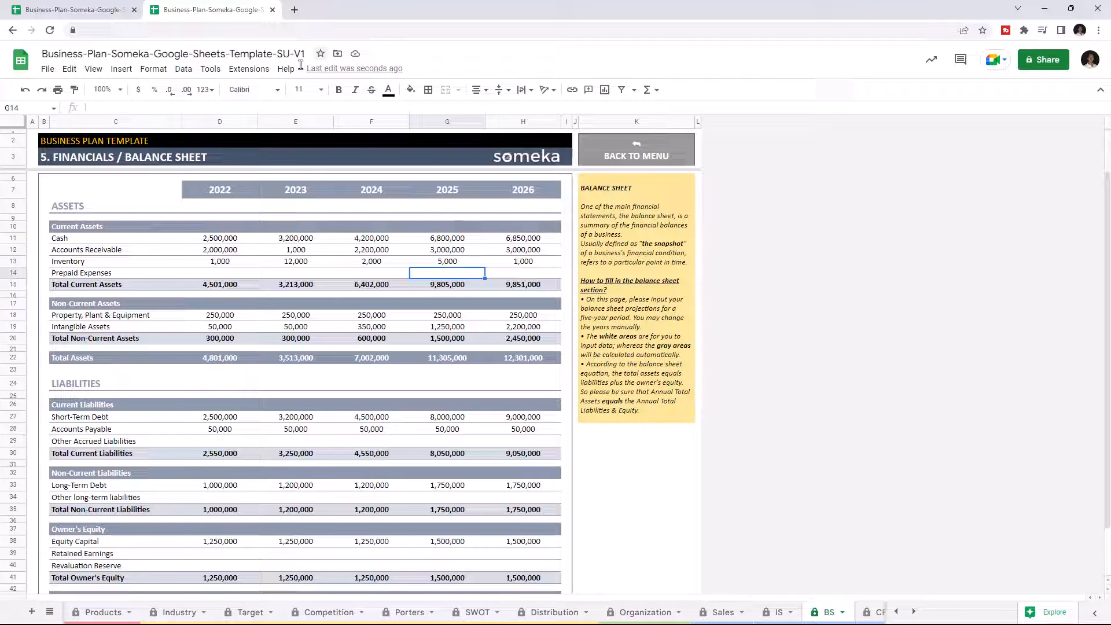
mouse_move(393, 194)
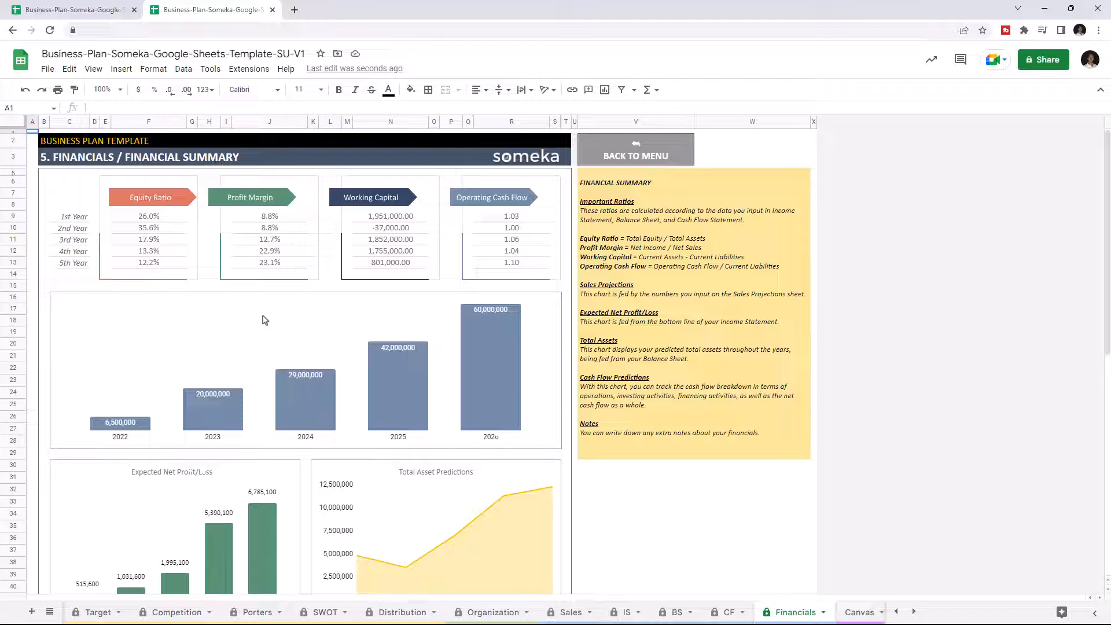
mouse_move(206, 199)
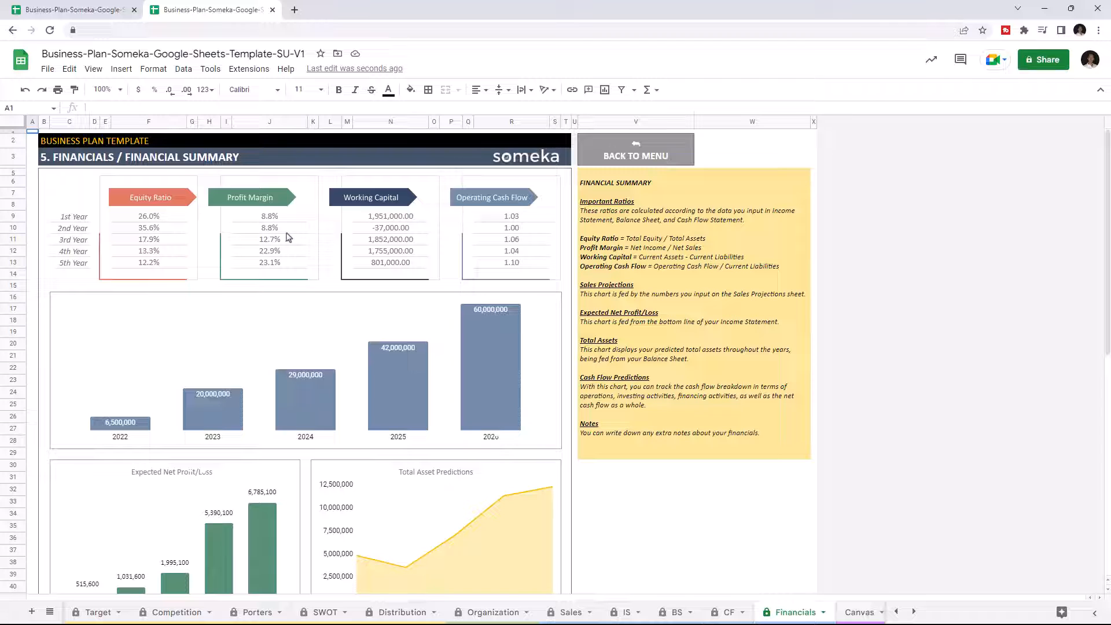
Scroll through the Financial Summary ratios and charts
scroll(down, 3)
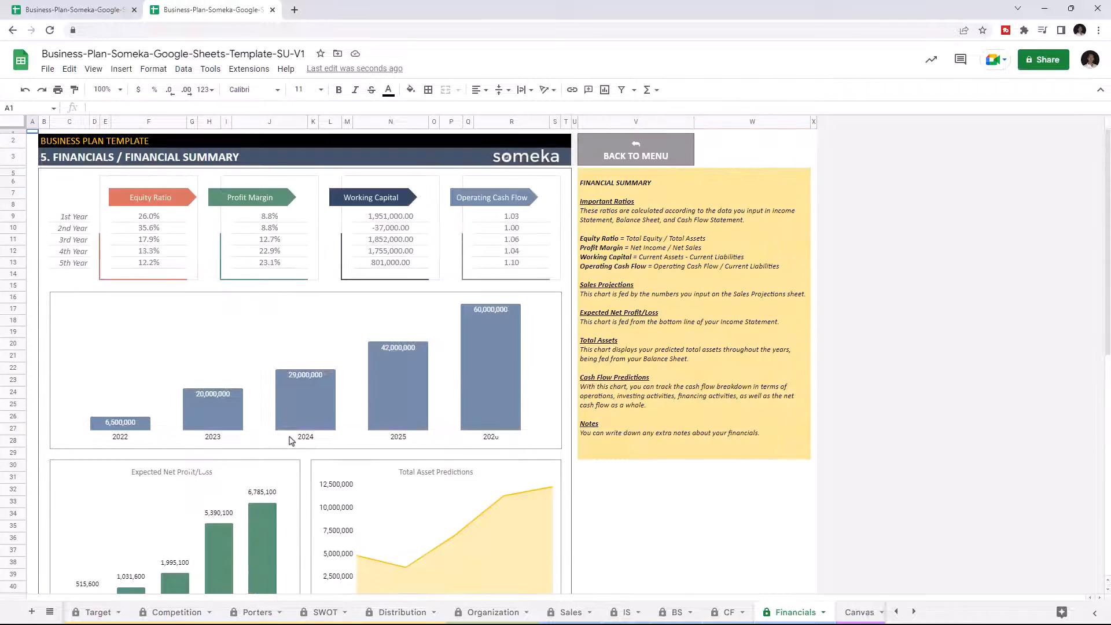
scroll(down, 3)
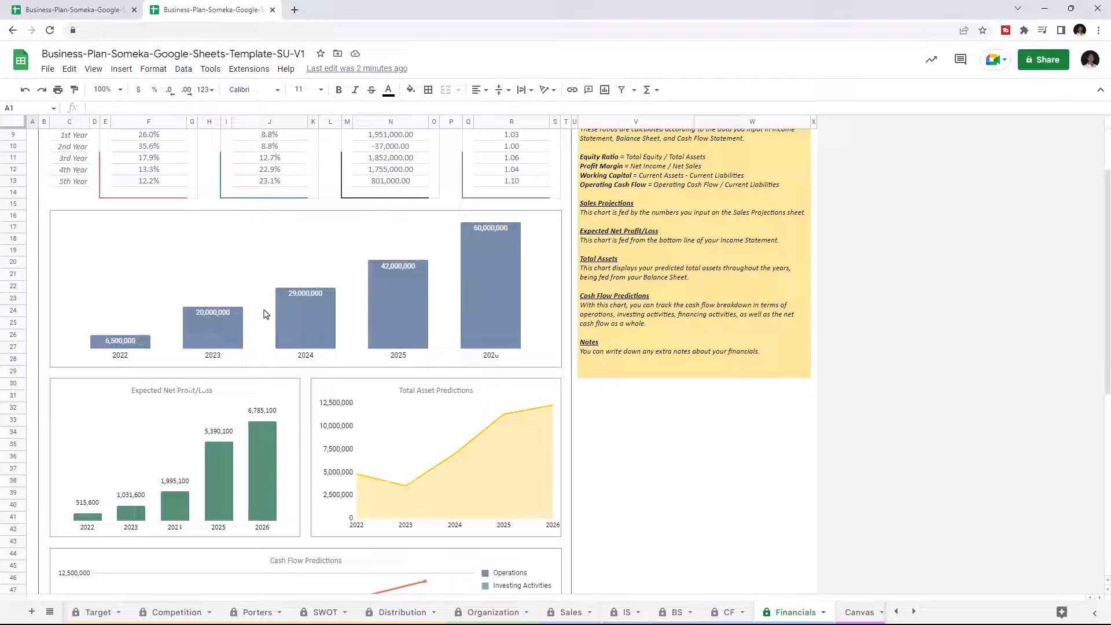
mouse_move(385, 418)
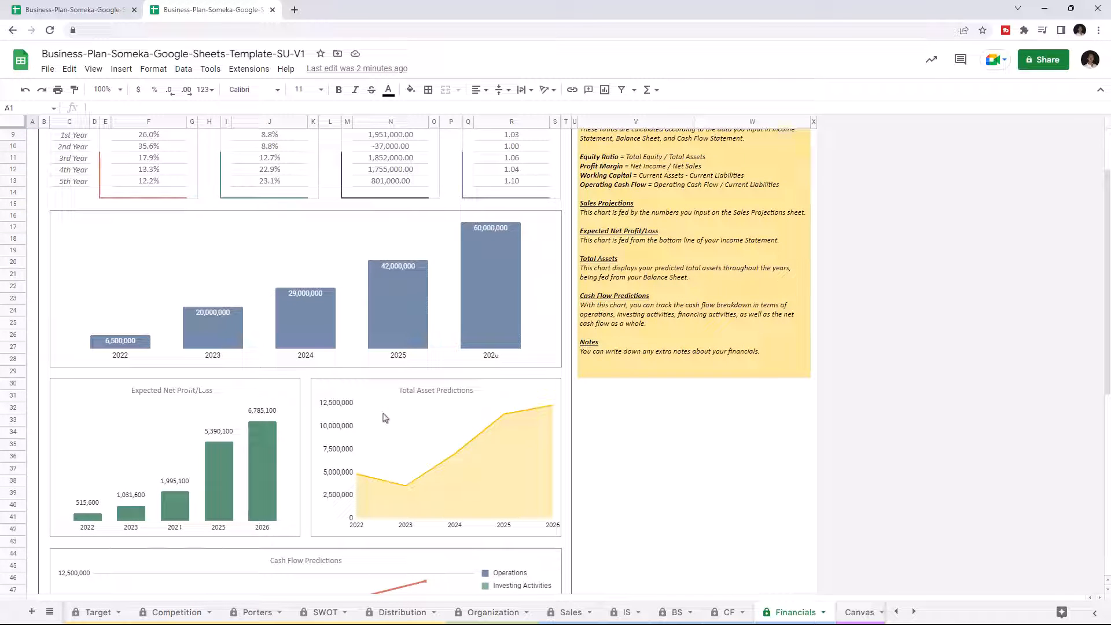
scroll(down, 3)
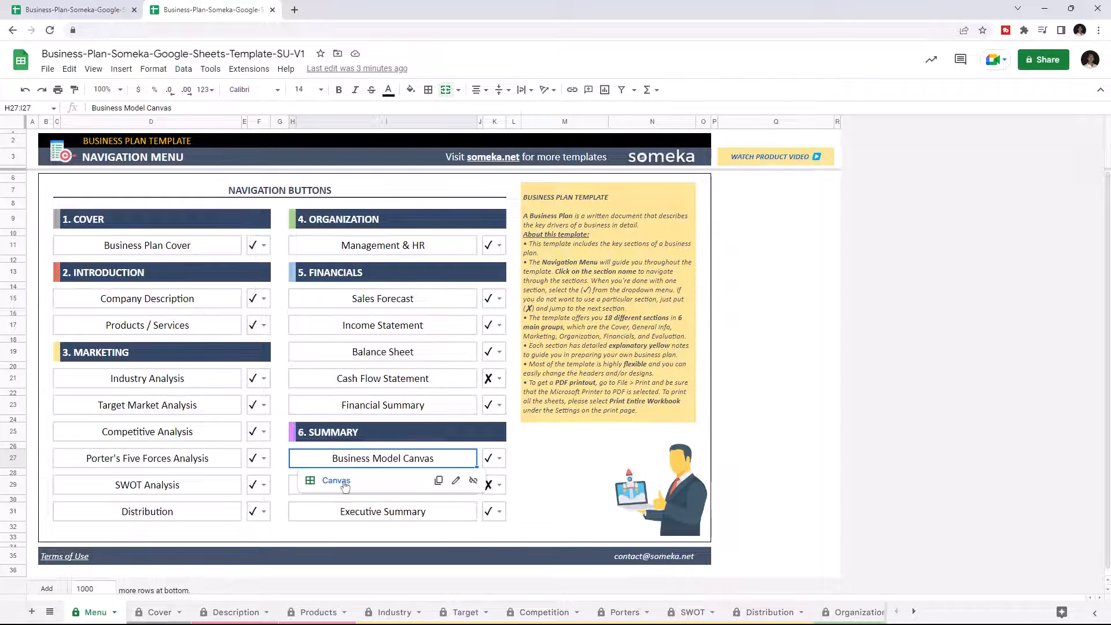
Jump to the Canvas sheet and place NOTE 1 post-its under Key Resources and Customer Segments
click(335, 481)
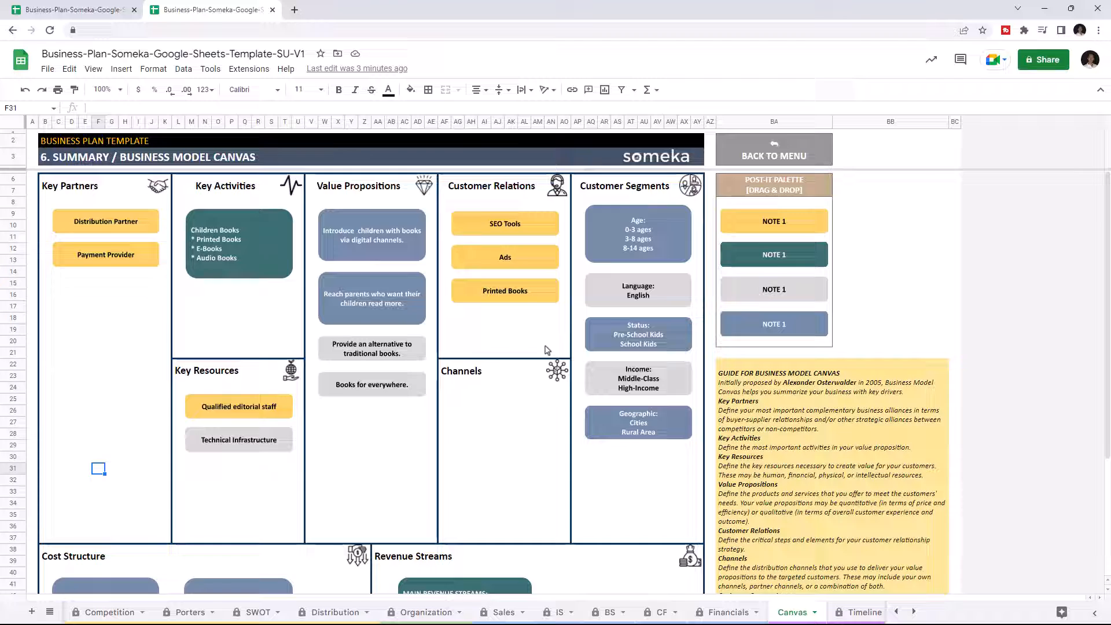
click(891, 329)
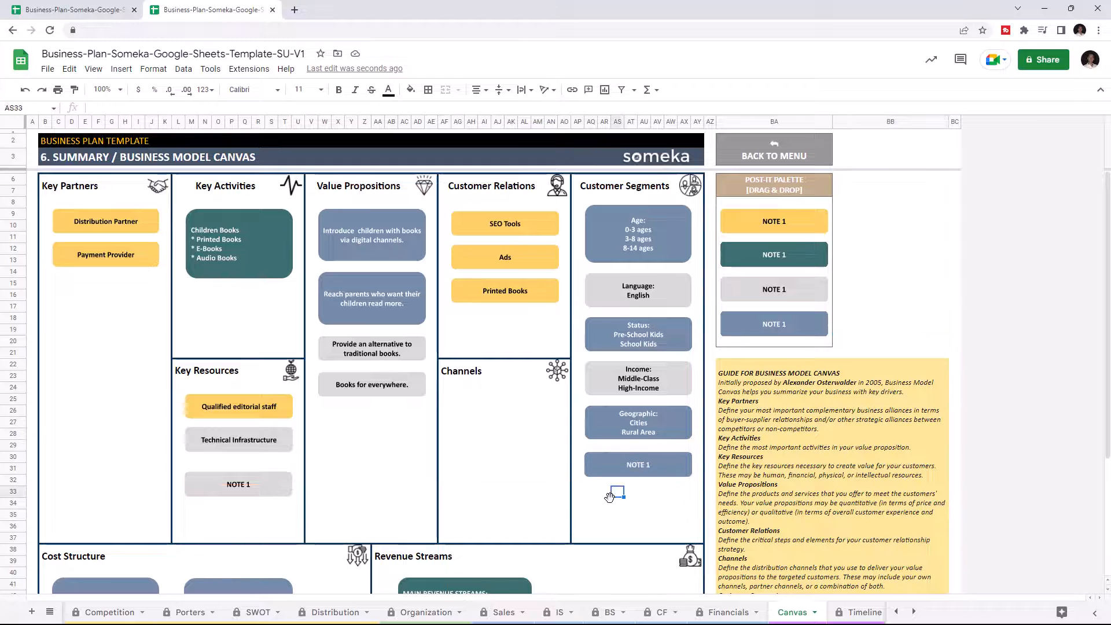
scroll(down, 3)
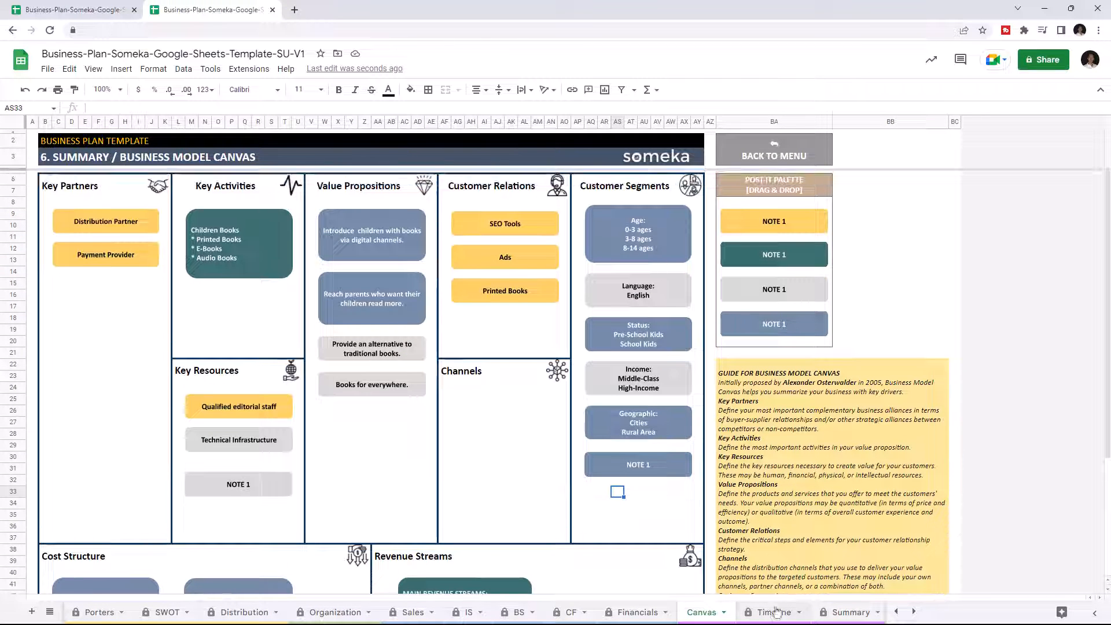
Add a 'New milestone' row dated 31-Dec-27 to the business timeline
click(772, 611)
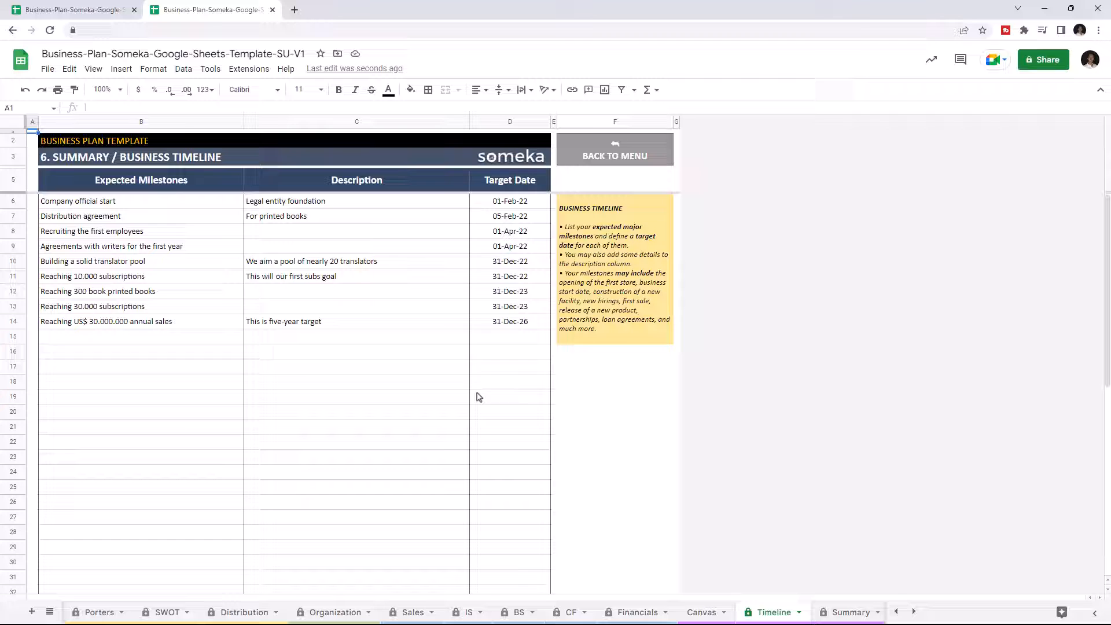
text(31-Dec-27)
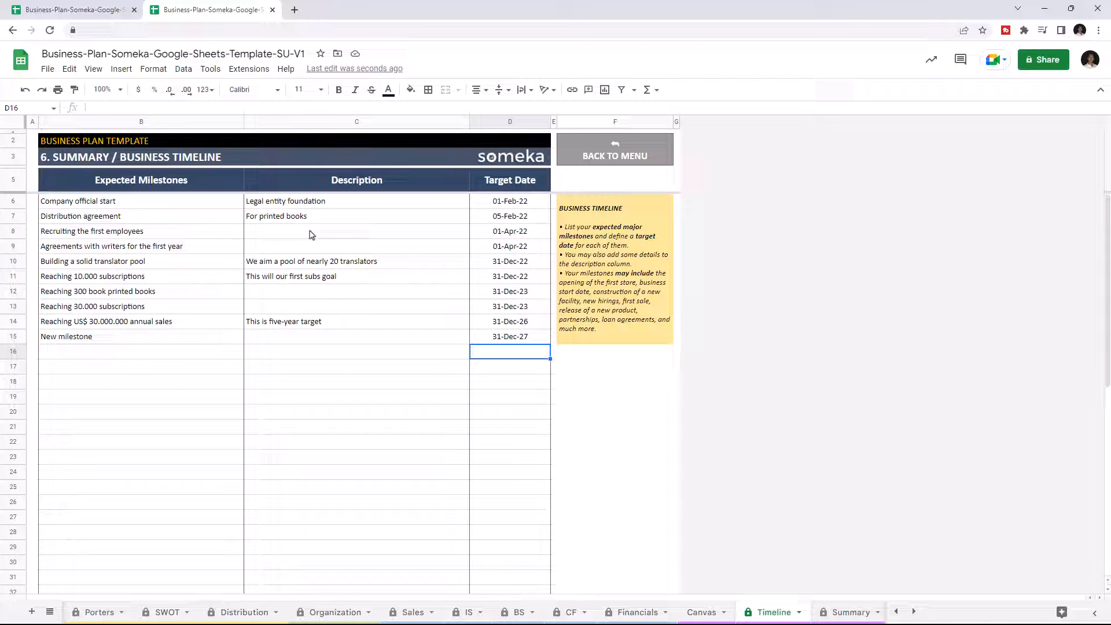
mouse_move(432, 365)
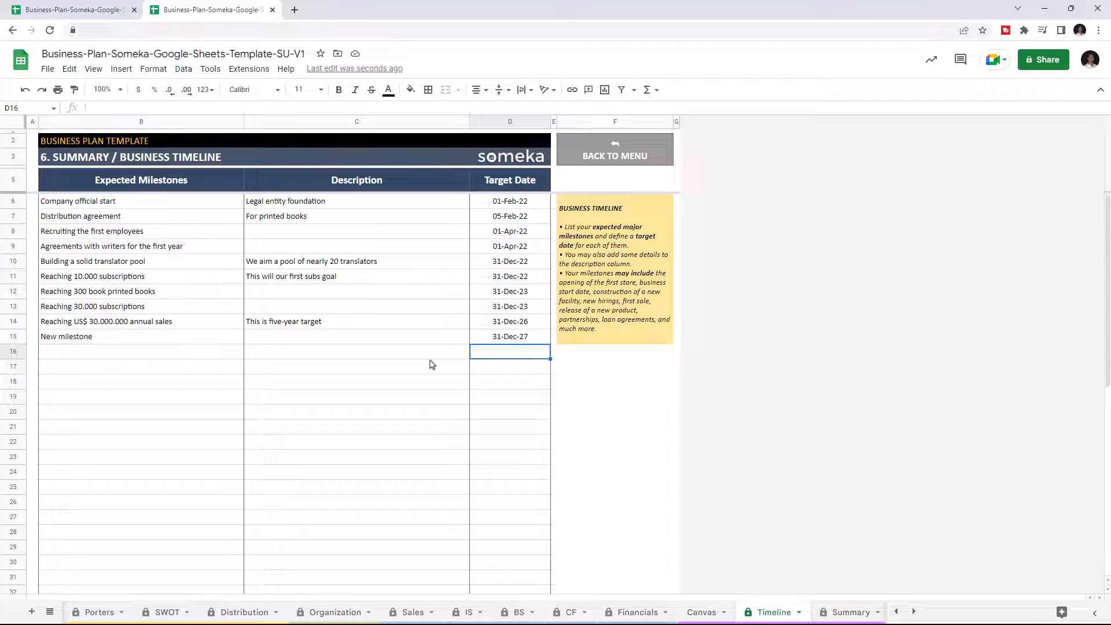
mouse_move(718, 514)
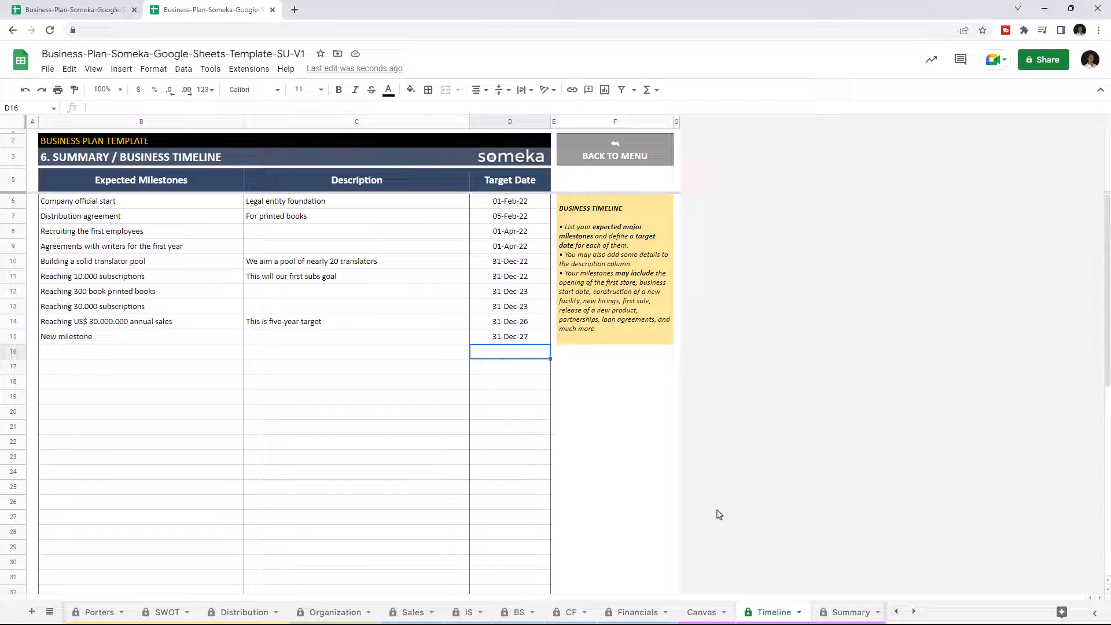
click(779, 611)
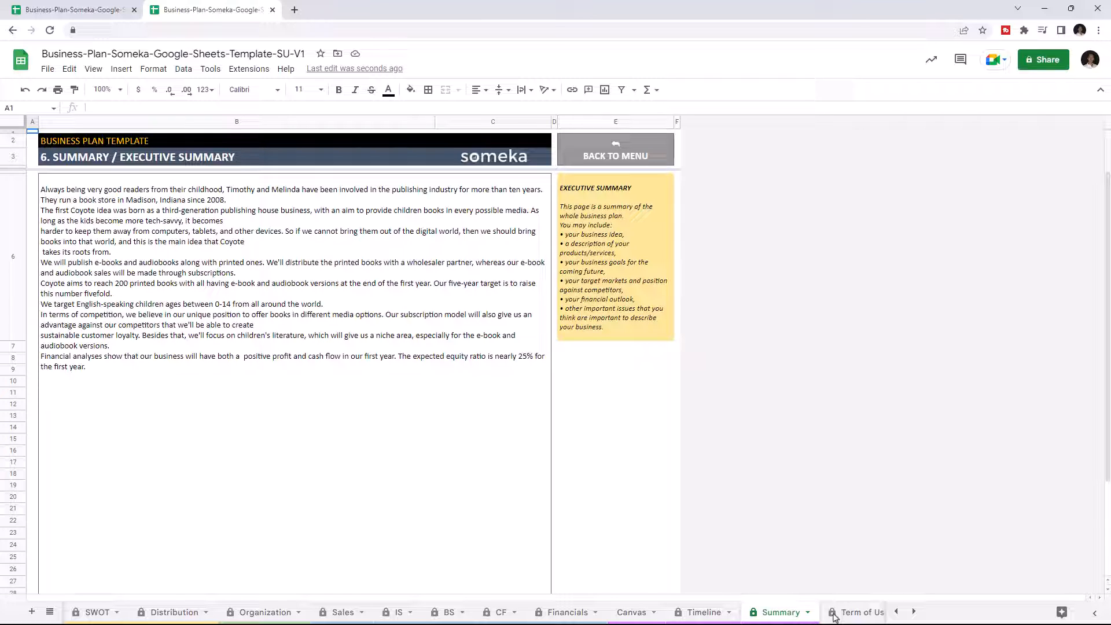
Start a new line 'Introduce your company for' at the end of the executive summary text
text(Introduce your company for)
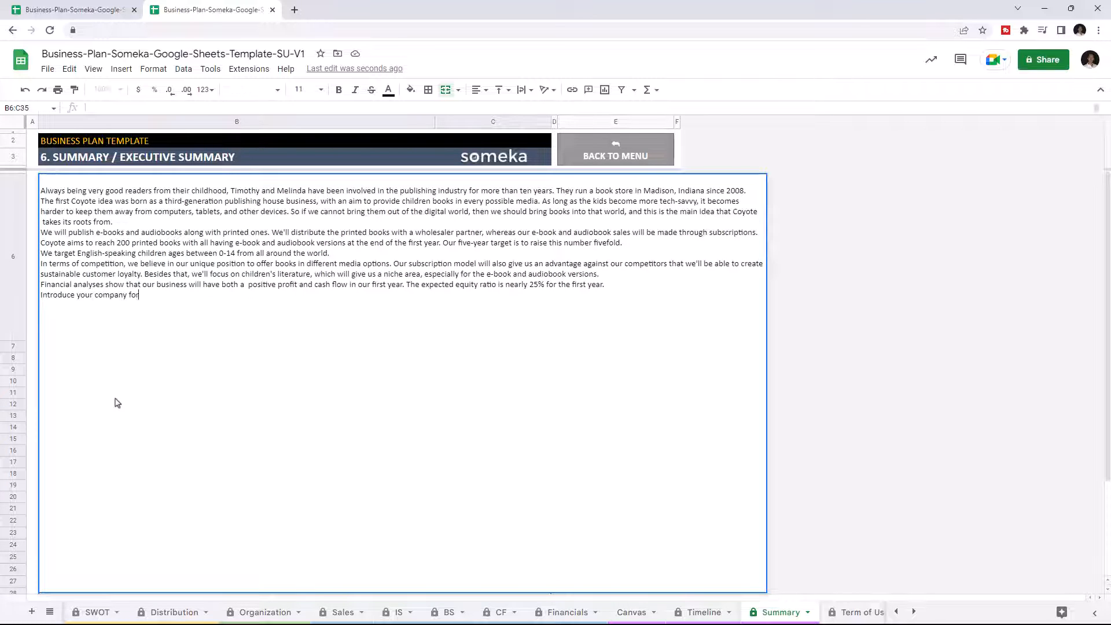